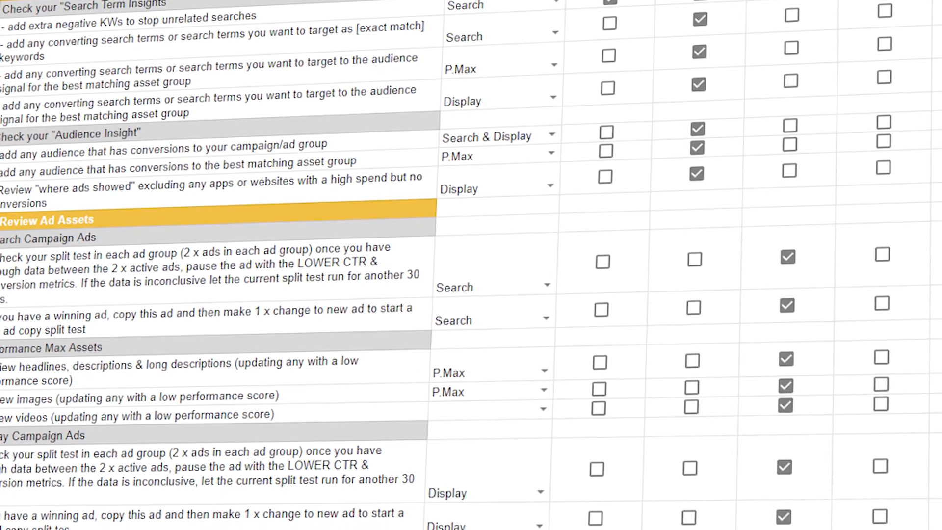
# Step: Scroll the checklist down to the Review Ad Assets and Quality Score sections
pyautogui.scroll(-3)
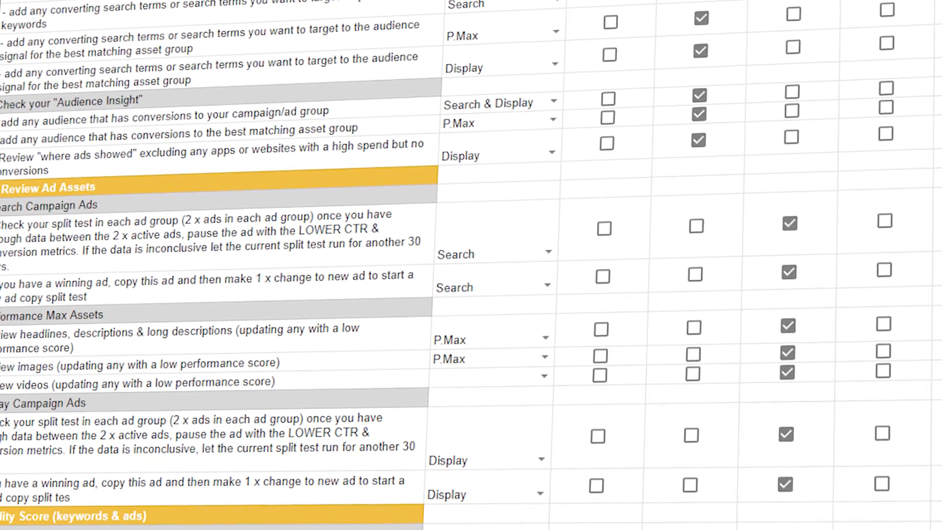
pyautogui.scroll(-3)
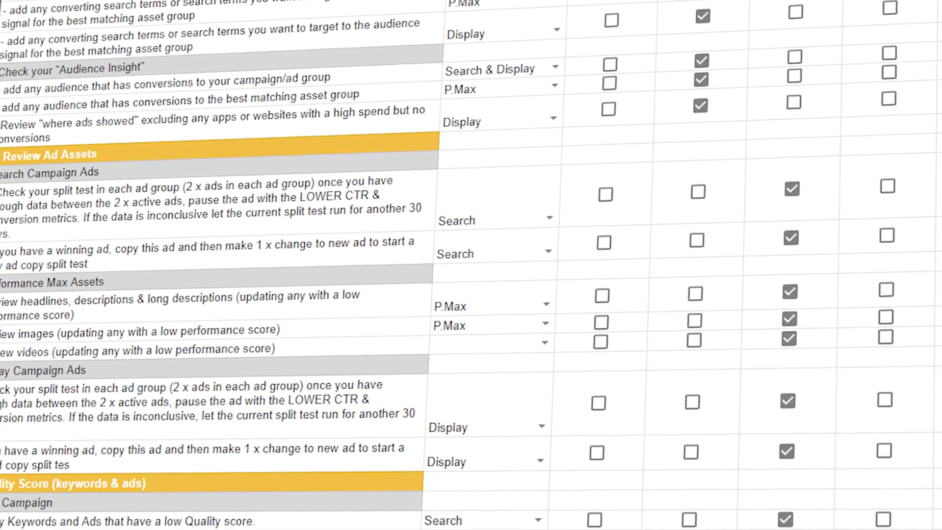
pyautogui.scroll(-3)
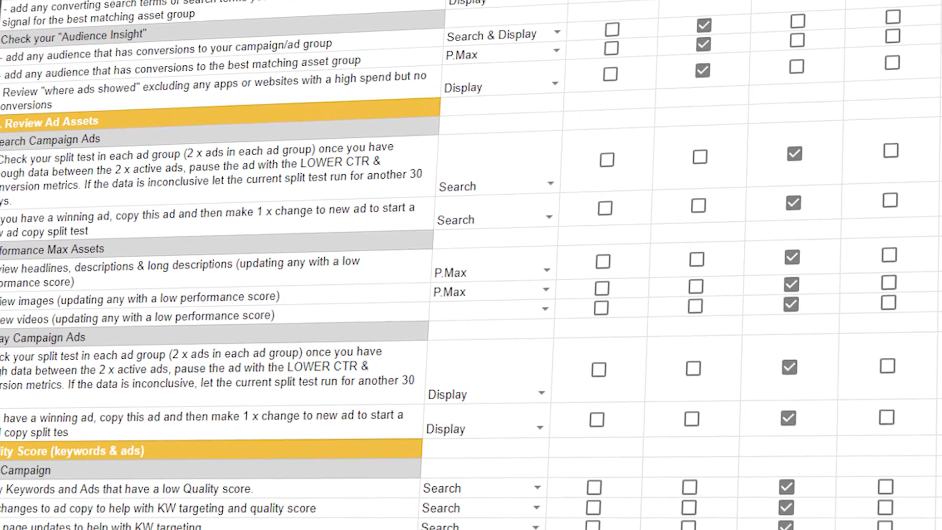
pyautogui.scroll(-3)
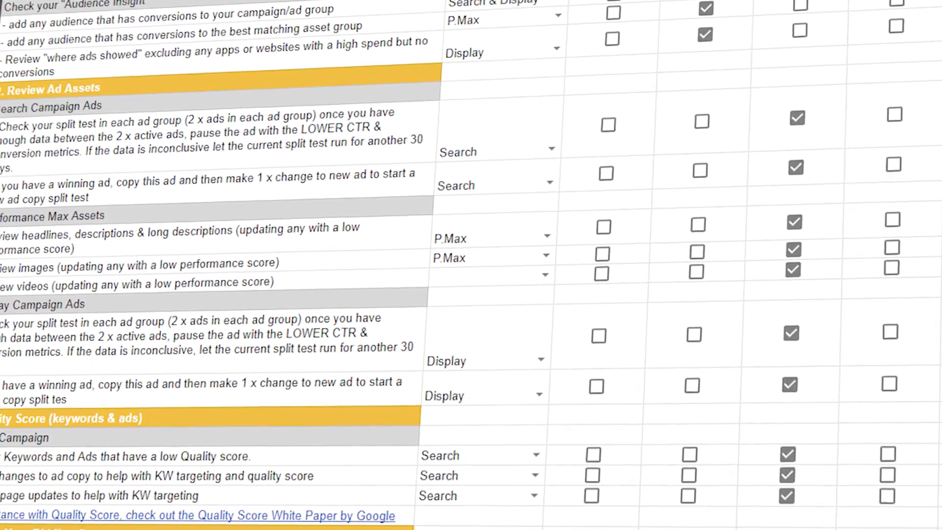
pyautogui.scroll(-3)
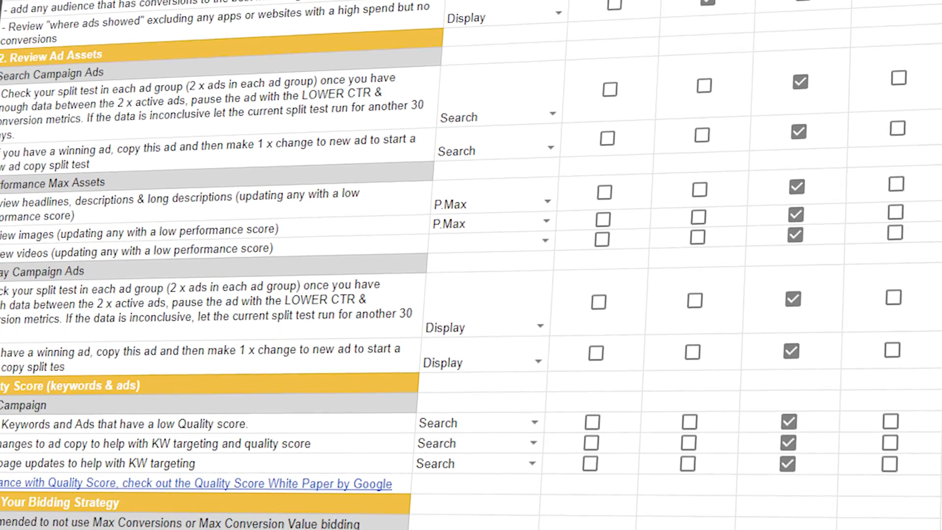
pyautogui.scroll(-3)
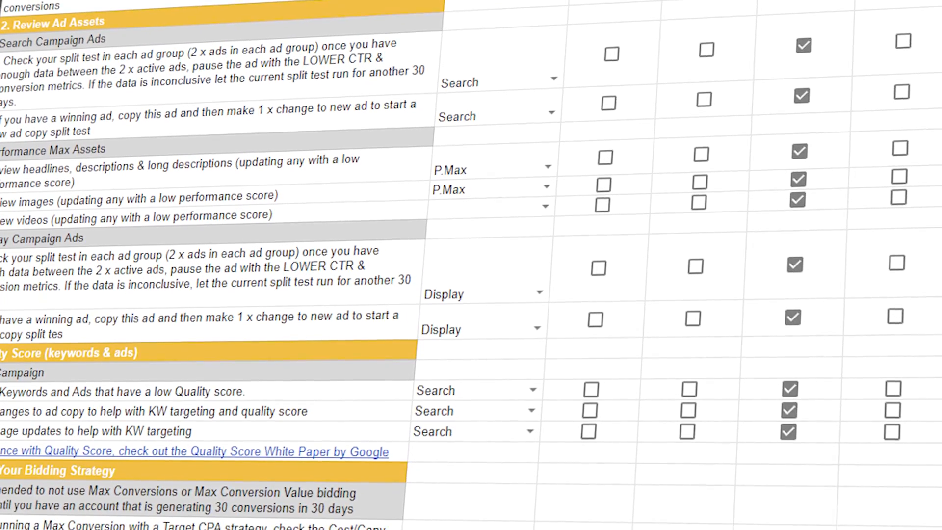
pyautogui.scroll(-3)
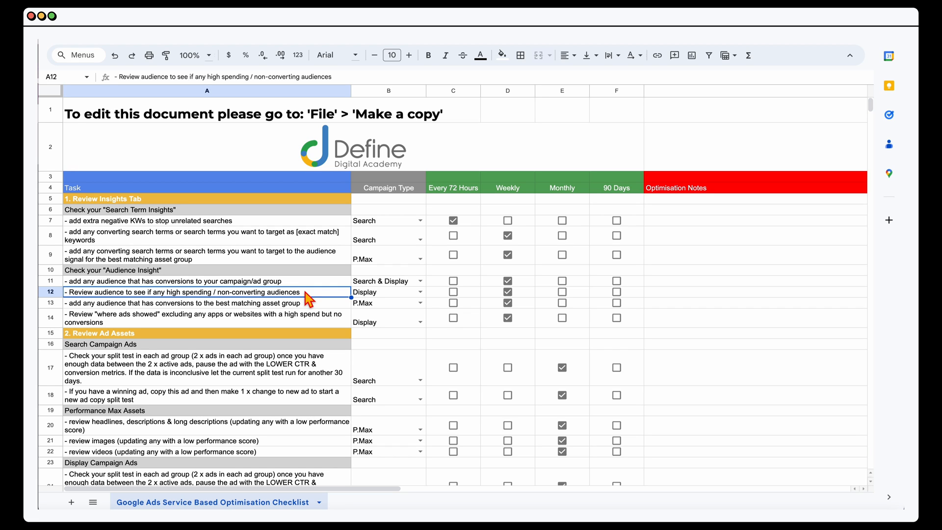
pyautogui.moveTo(420, 279)
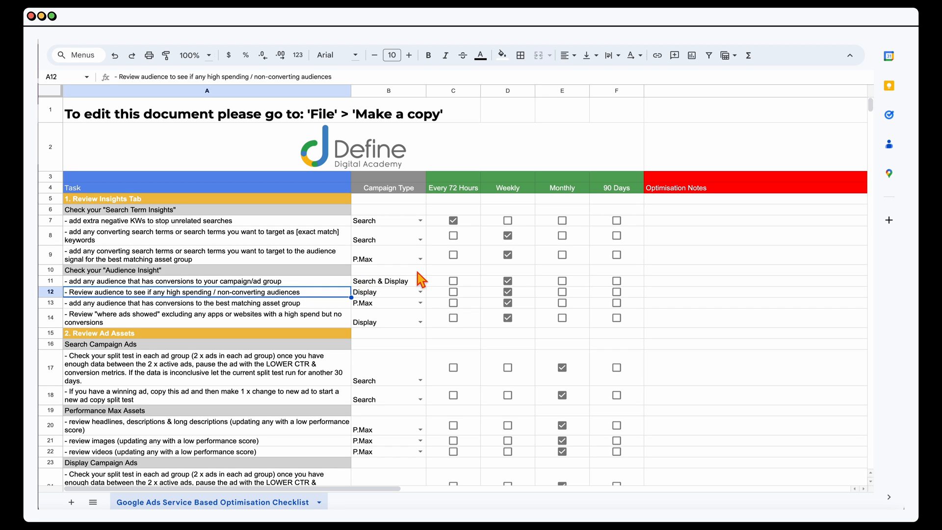
pyautogui.moveTo(396, 263)
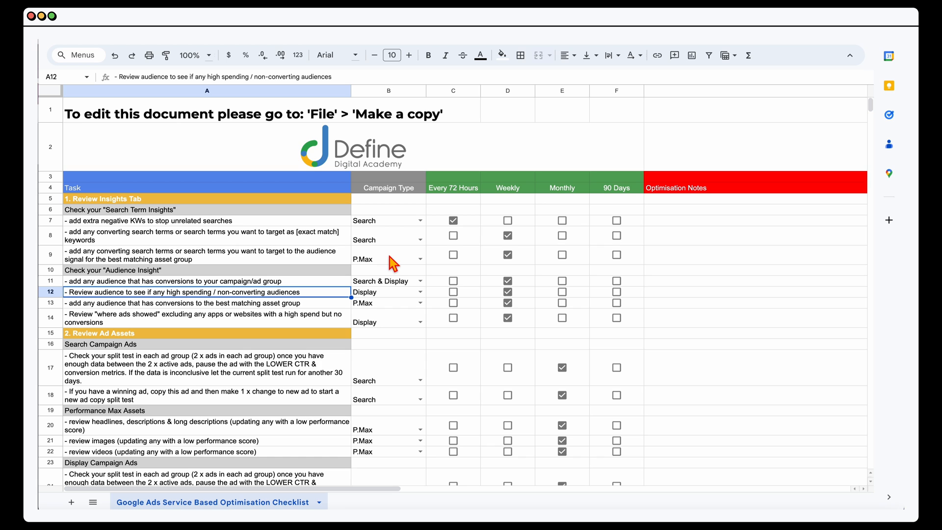
pyautogui.hscroll(3)
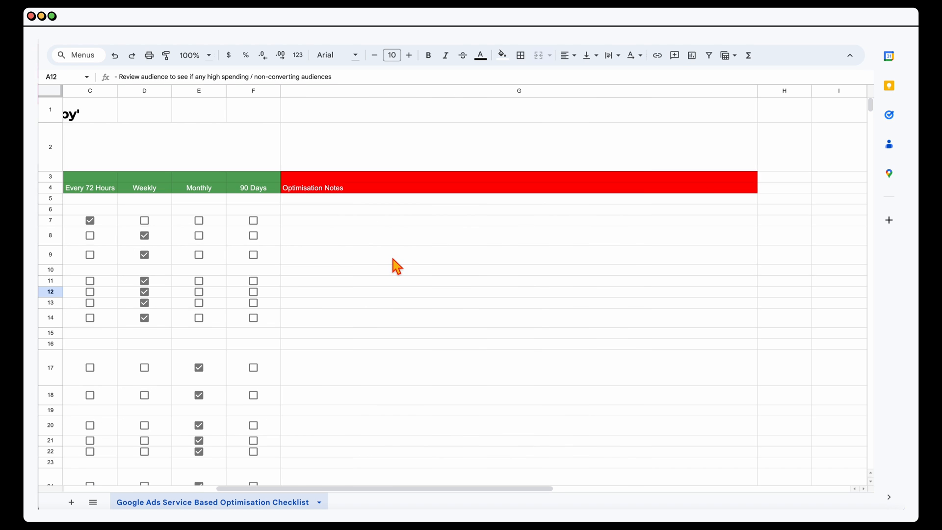
pyautogui.hscroll(-3)
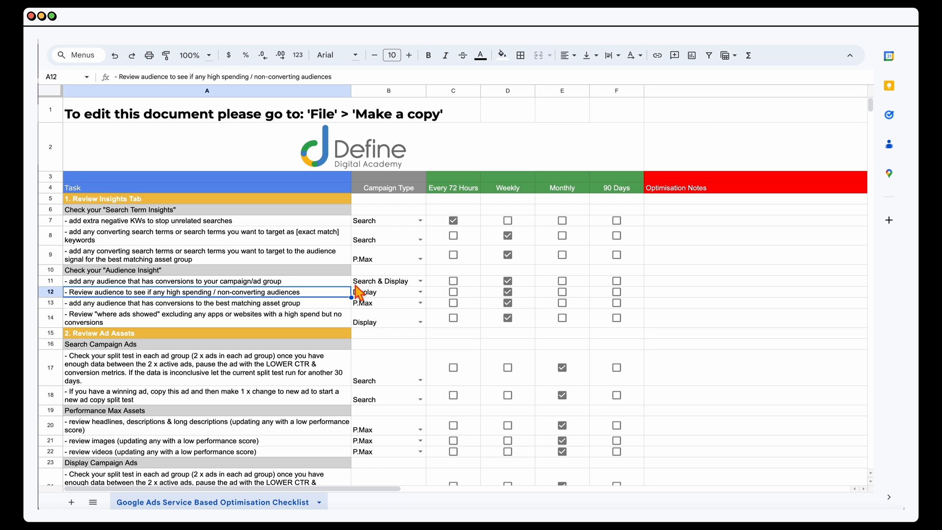
pyautogui.moveTo(183, 287)
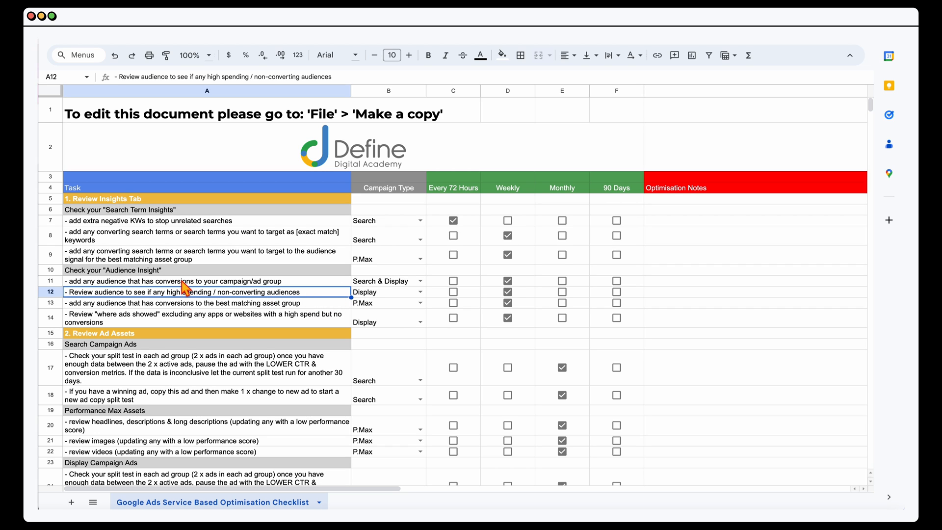
pyautogui.moveTo(327, 302)
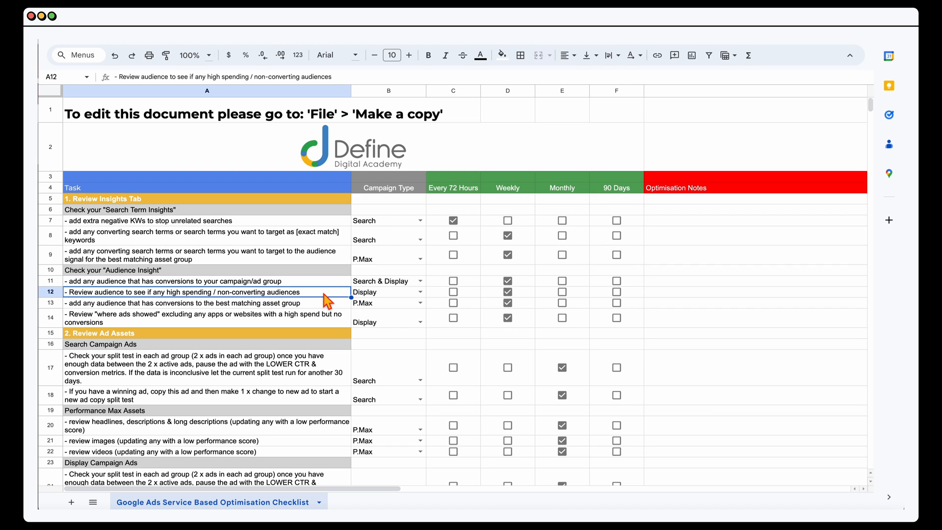
pyautogui.moveTo(183, 303)
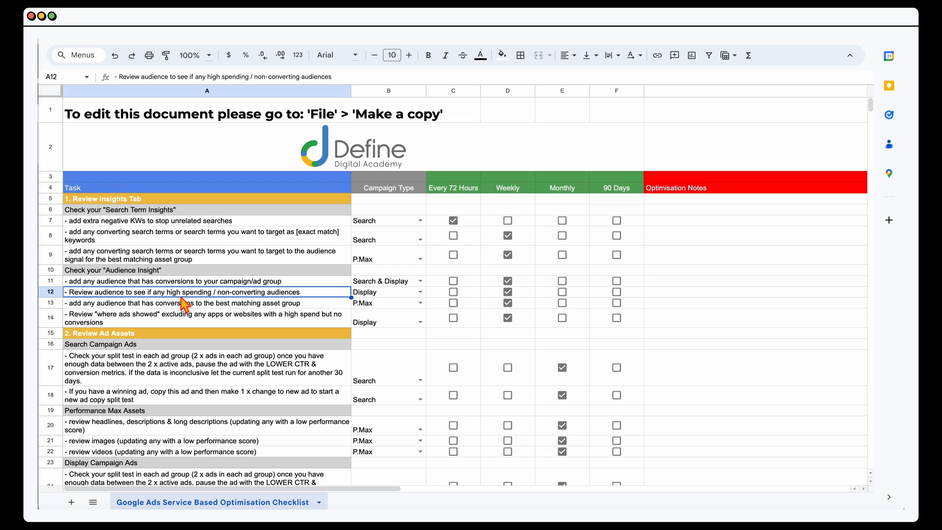
pyautogui.click(204, 317)
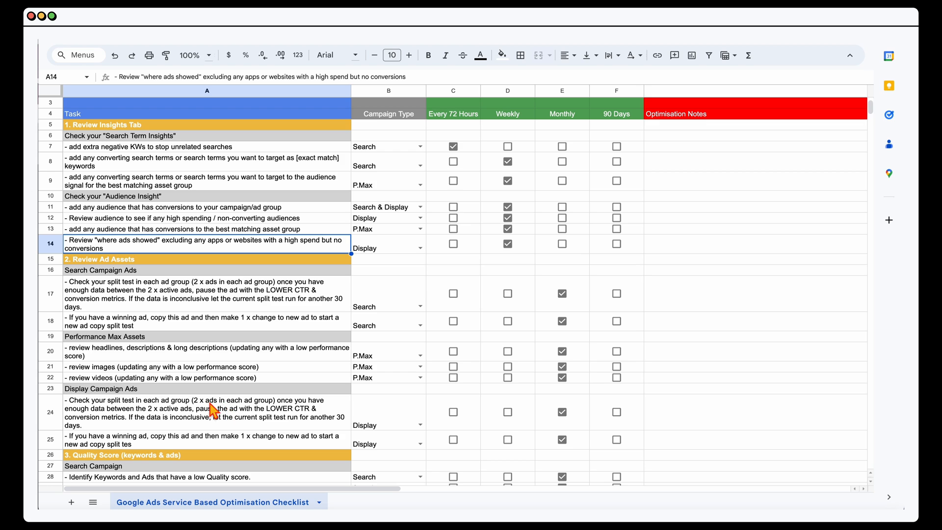
pyautogui.moveTo(275, 419)
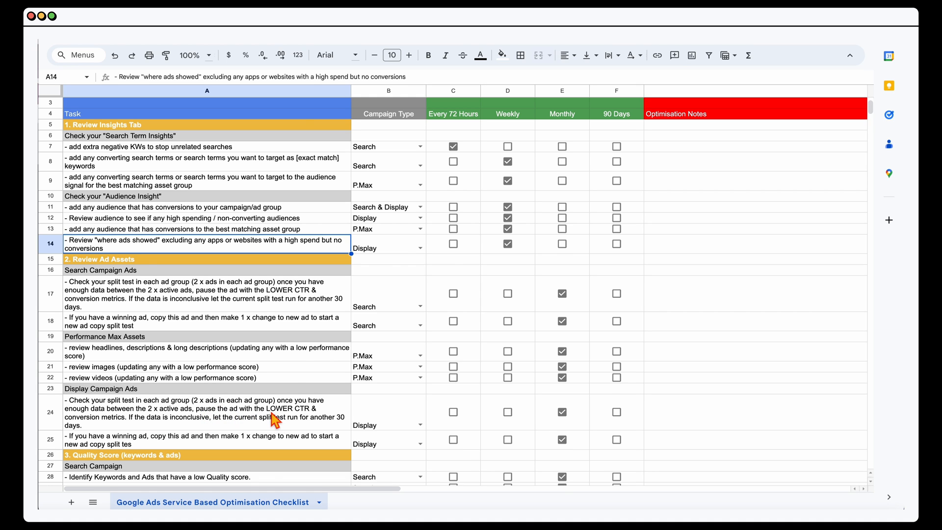
pyautogui.scroll(3)
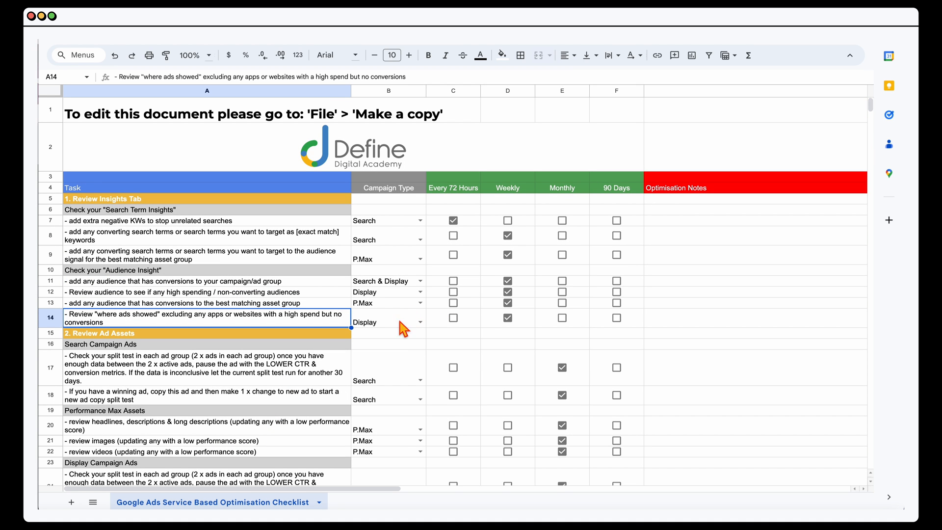
pyautogui.moveTo(392, 330)
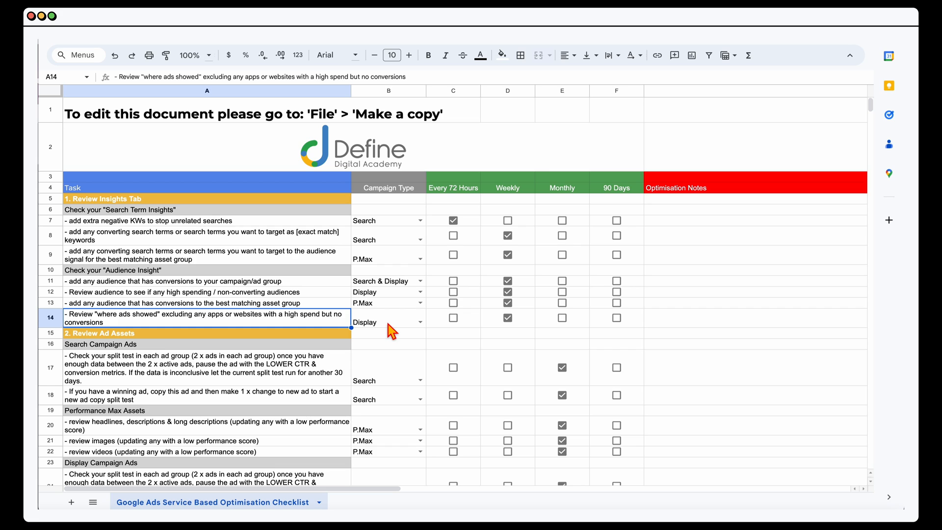
pyautogui.moveTo(661, 325)
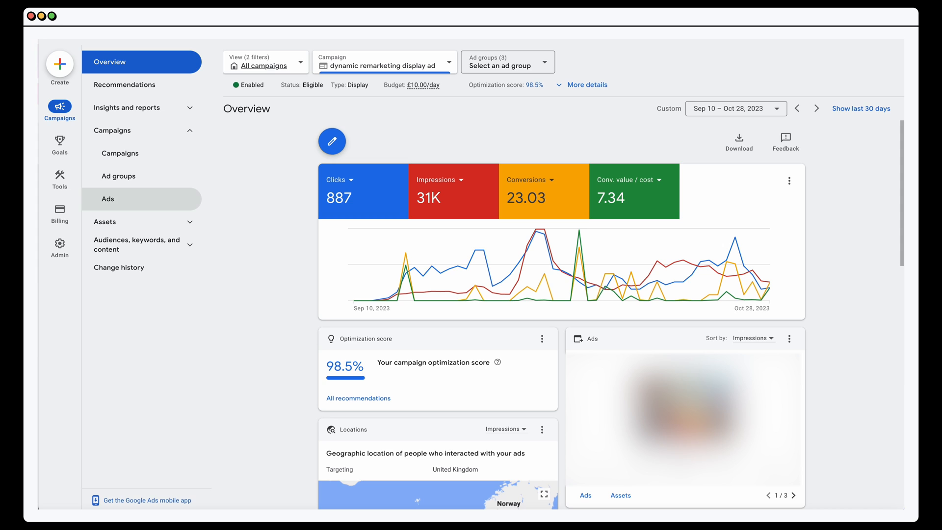
pyautogui.moveTo(485, 181)
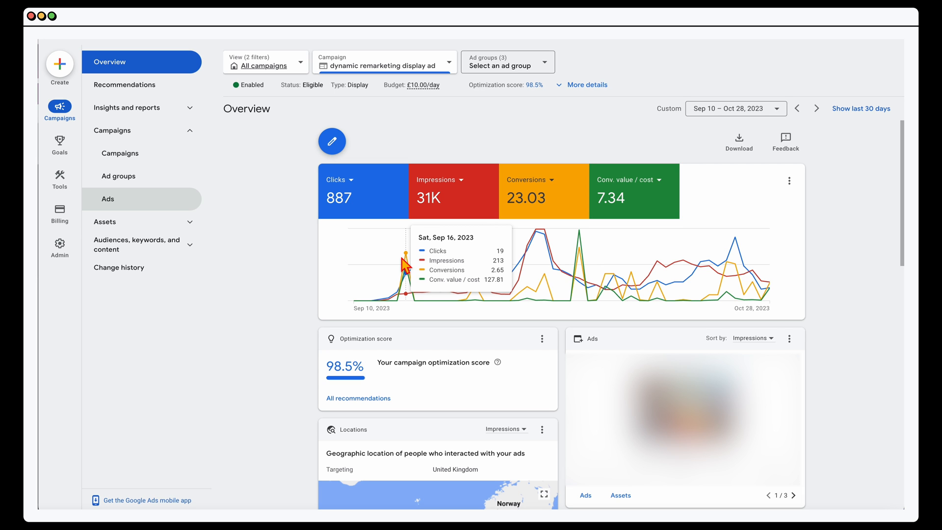
# Step: List the dynamic remarketing campaign's three ad groups, including No action visitors
pyautogui.click(119, 176)
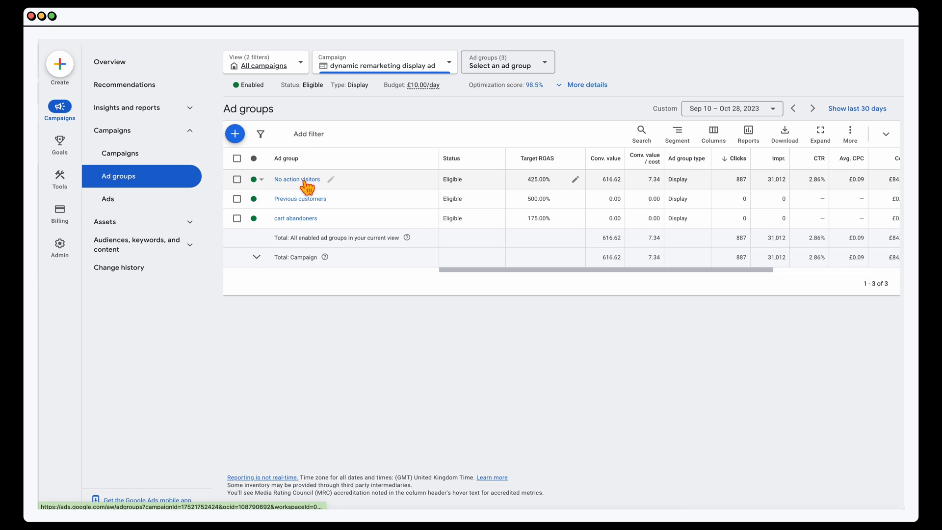
pyautogui.moveTo(301, 203)
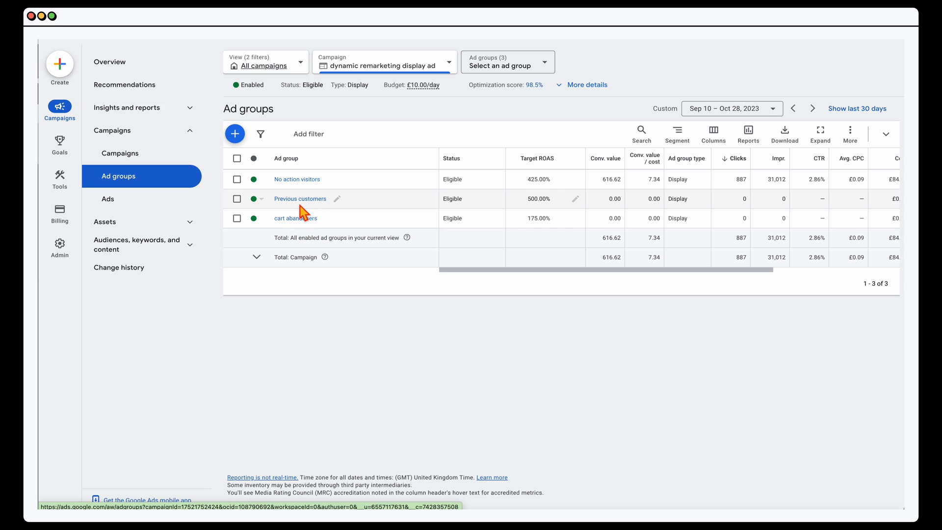
pyautogui.moveTo(306, 188)
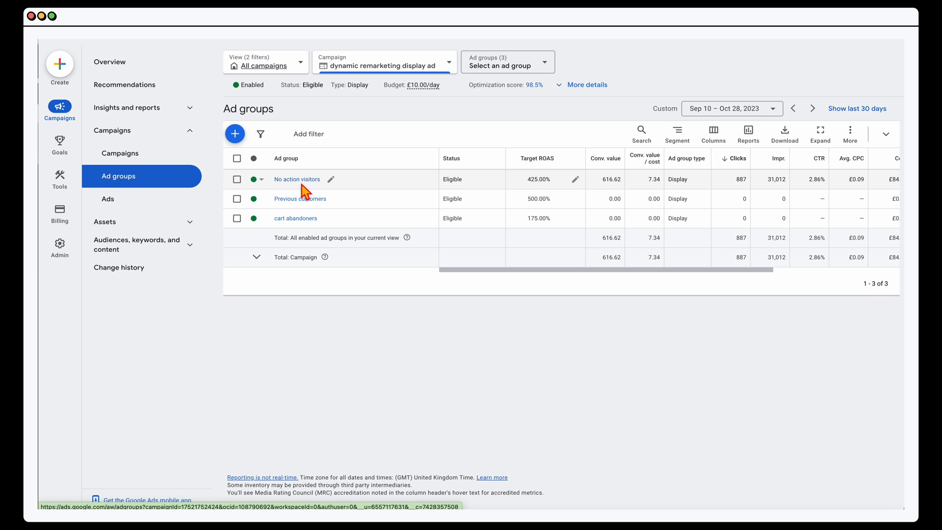
pyautogui.moveTo(177, 112)
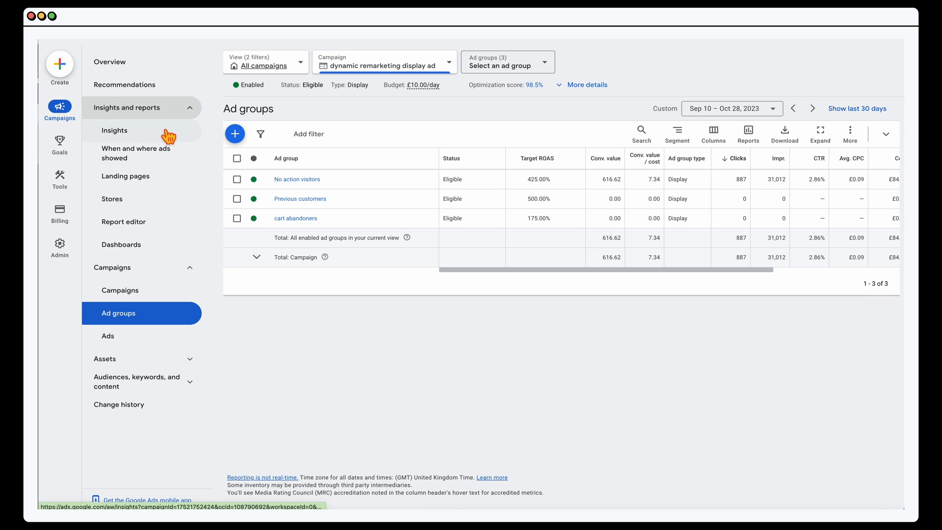
# Step: Open the campaign's audience insights and reveal the audience, location and content reports
pyautogui.click(114, 131)
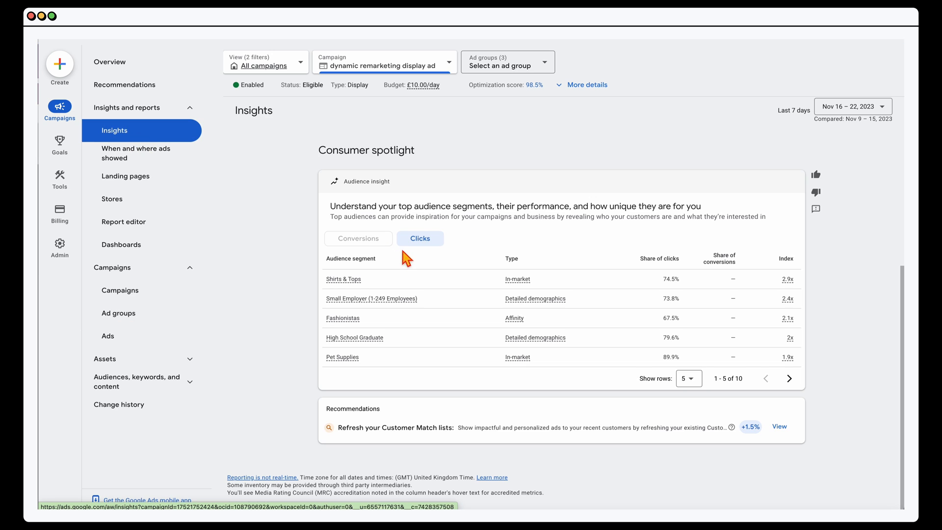
pyautogui.moveTo(371, 263)
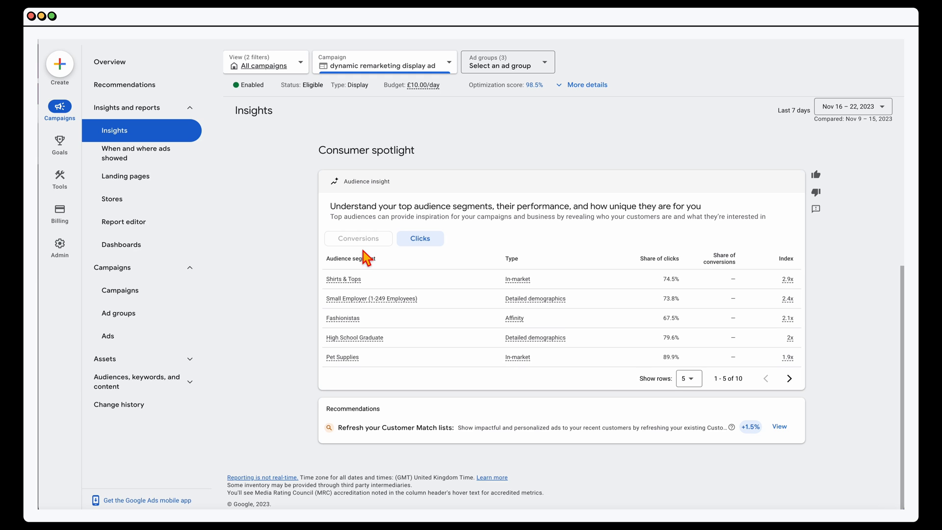
pyautogui.moveTo(371, 252)
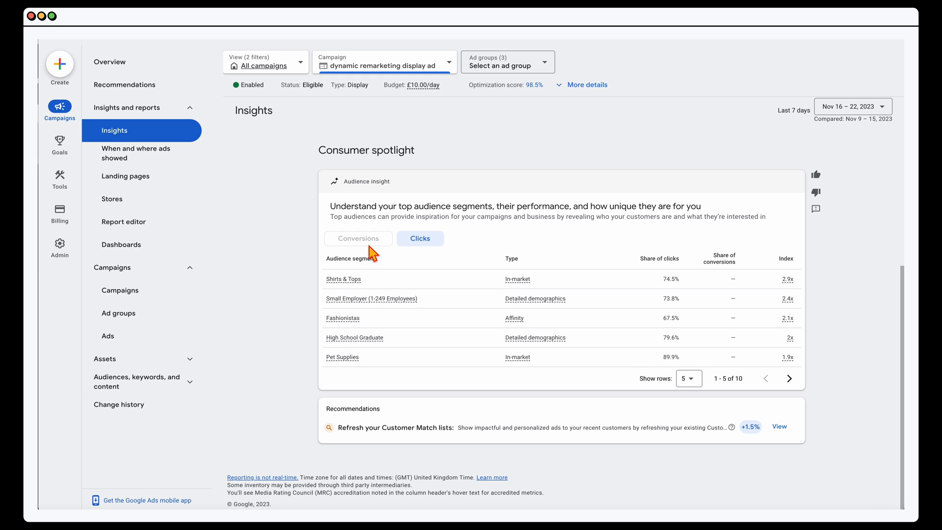
pyautogui.moveTo(374, 292)
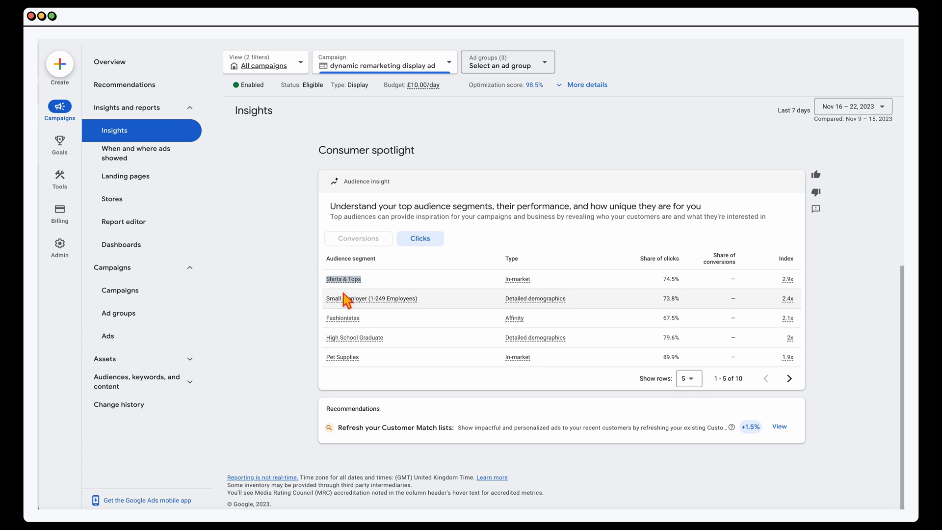
pyautogui.moveTo(125, 313)
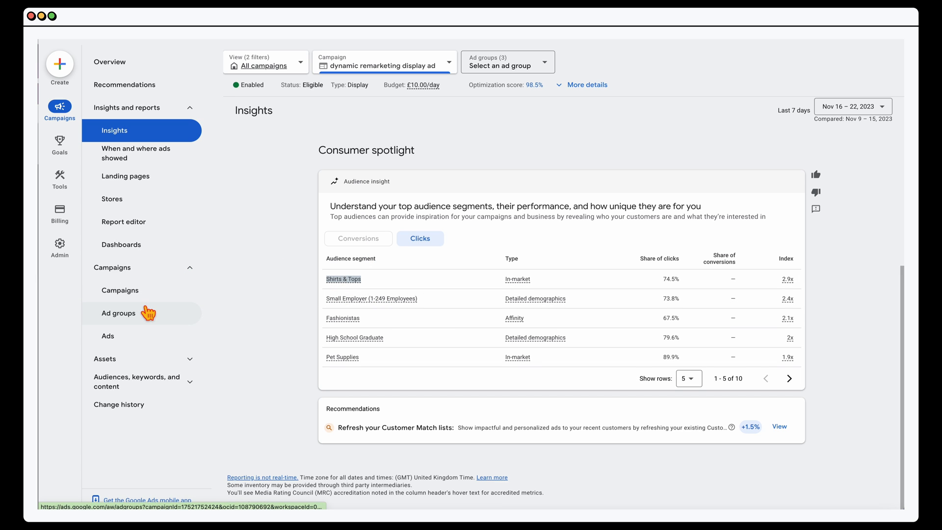
pyautogui.click(138, 381)
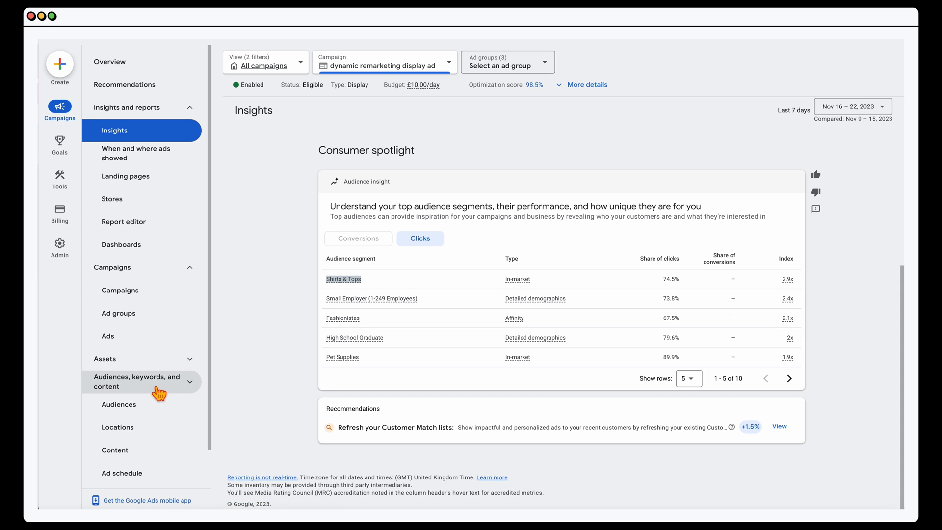
pyautogui.click(118, 404)
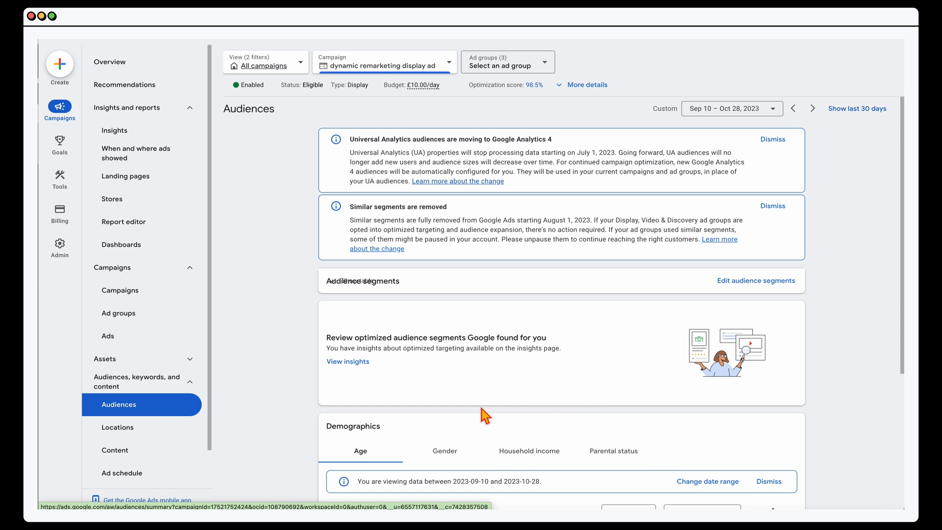
pyautogui.scroll(-3)
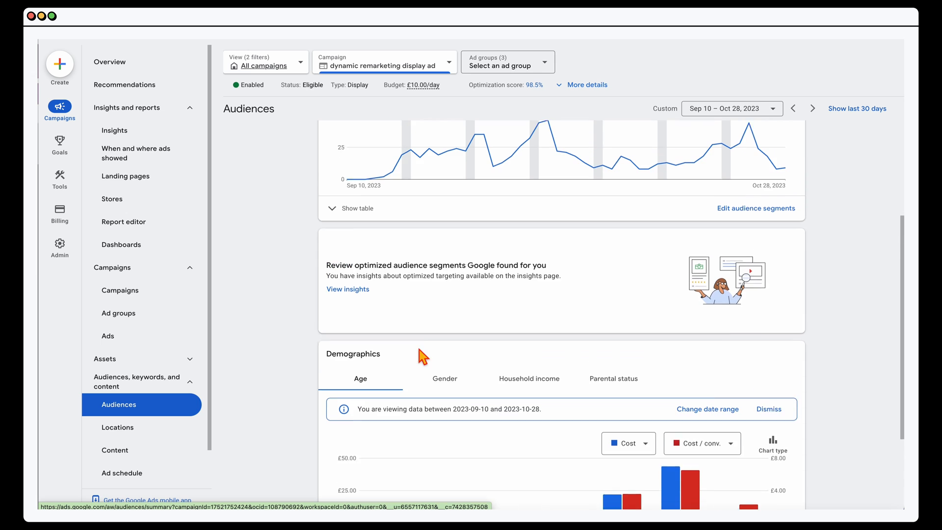
# Step: Expand the audience segments table and edit segments for the No action visitors ad group
pyautogui.click(356, 208)
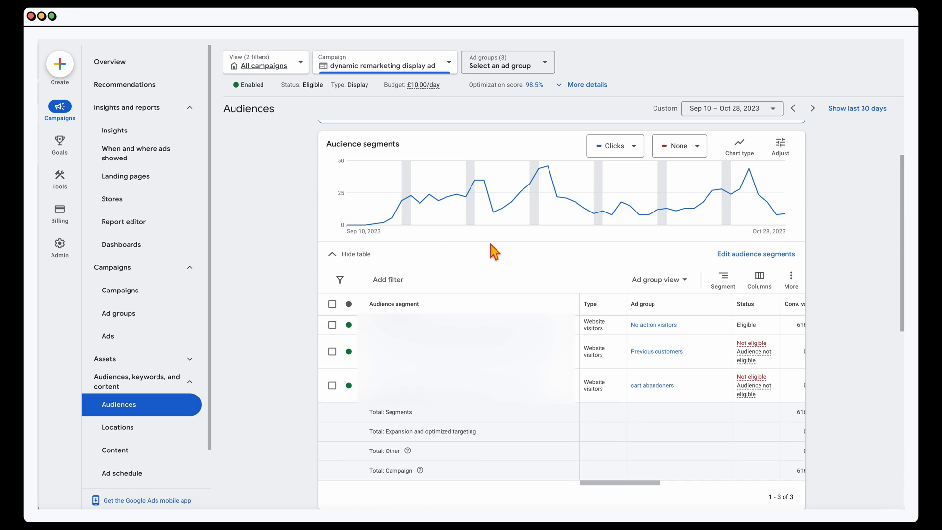
pyautogui.moveTo(756, 253)
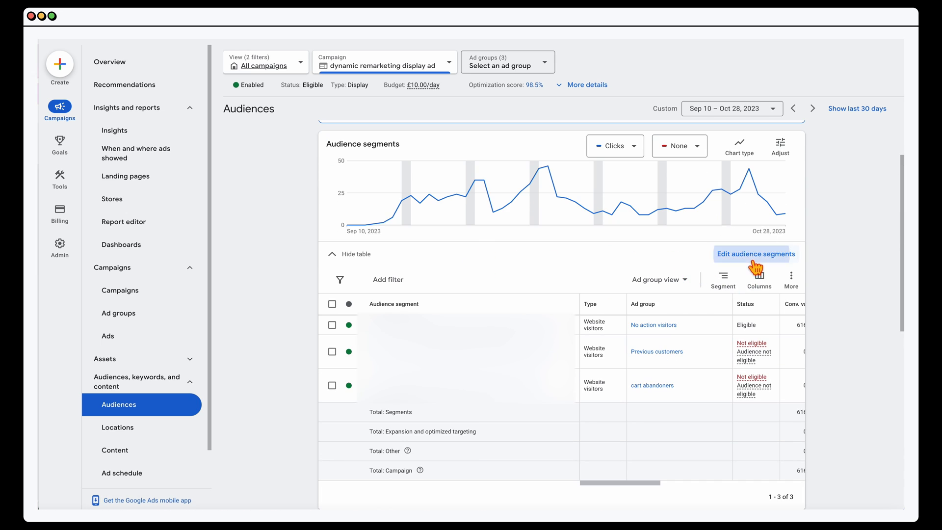
pyautogui.click(506, 62)
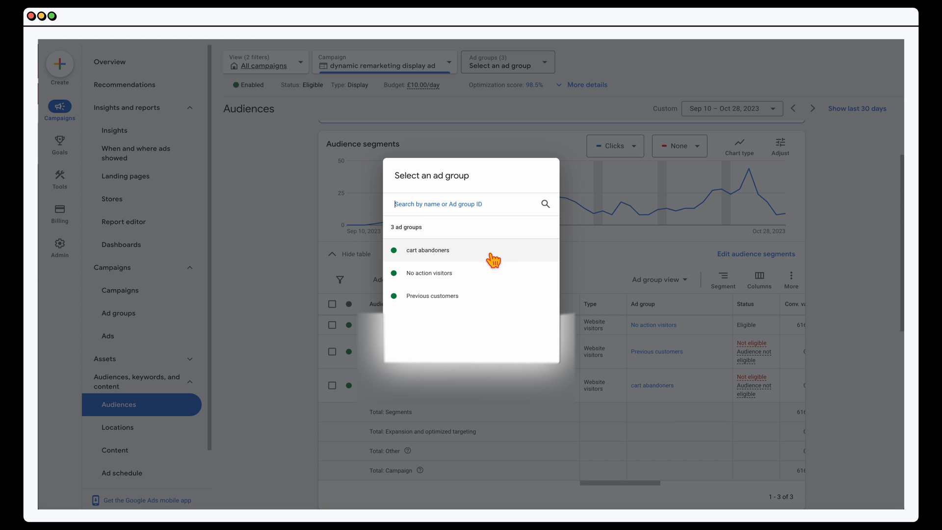
pyautogui.moveTo(445, 277)
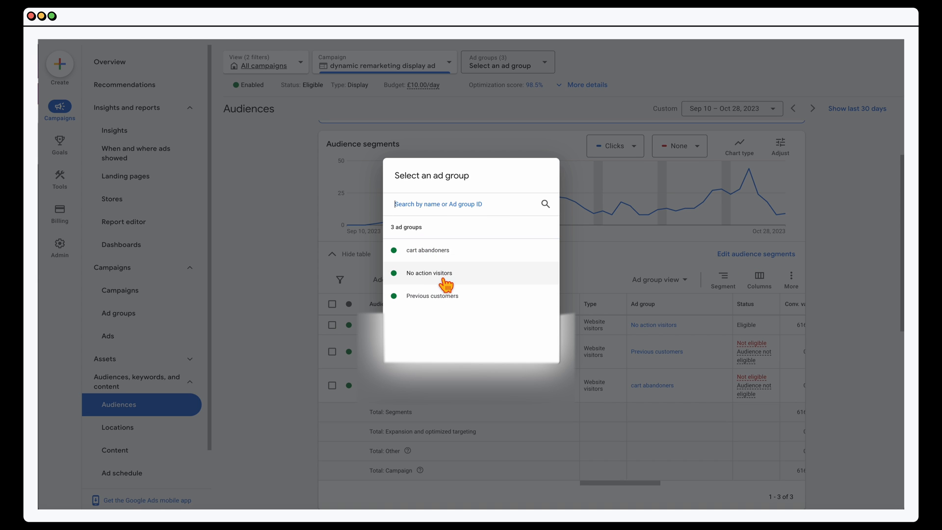
pyautogui.click(429, 273)
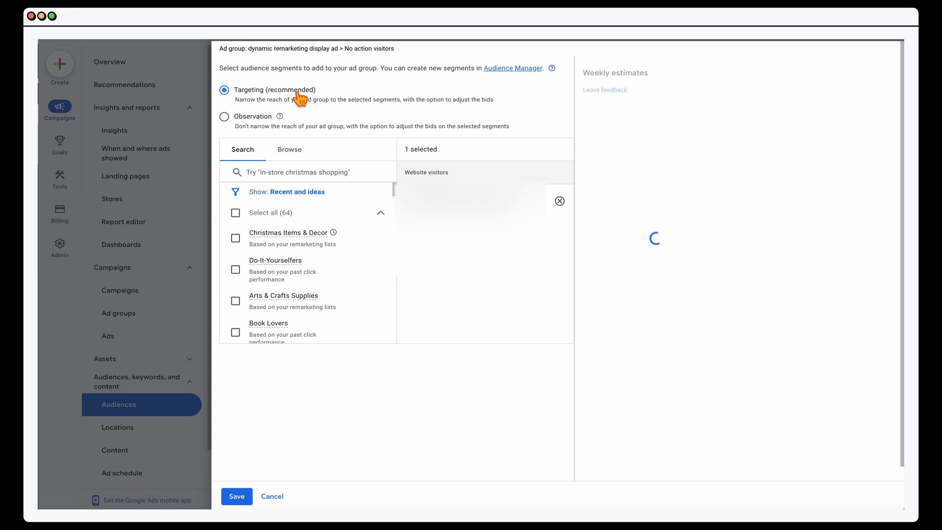
# Step: Close the audience segment editor without saving changes
pyautogui.click(271, 496)
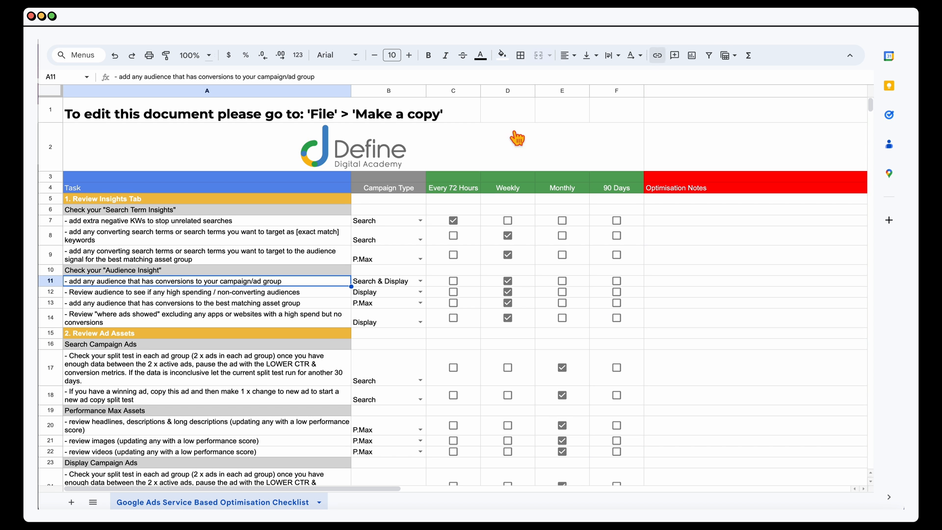
pyautogui.moveTo(152, 294)
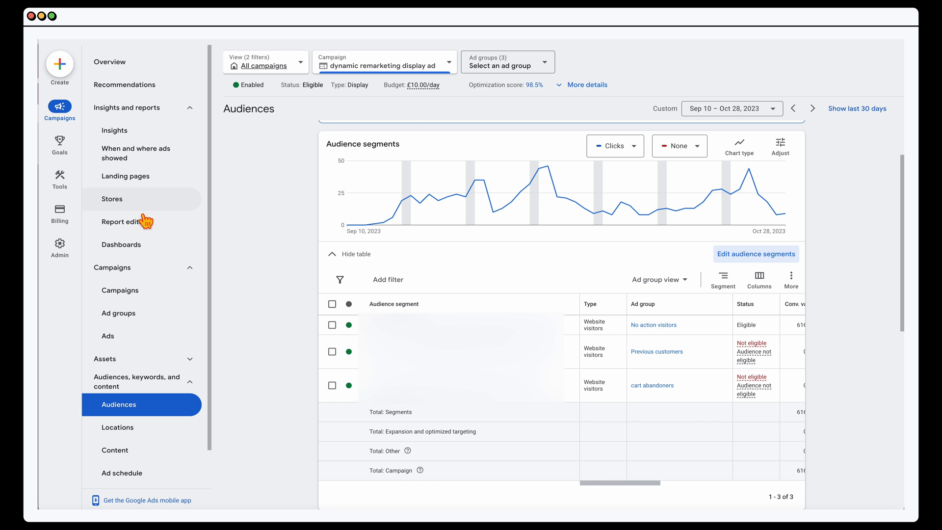
# Step: Show the campaign's Content report on the Topics tab, which has no topics
pyautogui.click(119, 290)
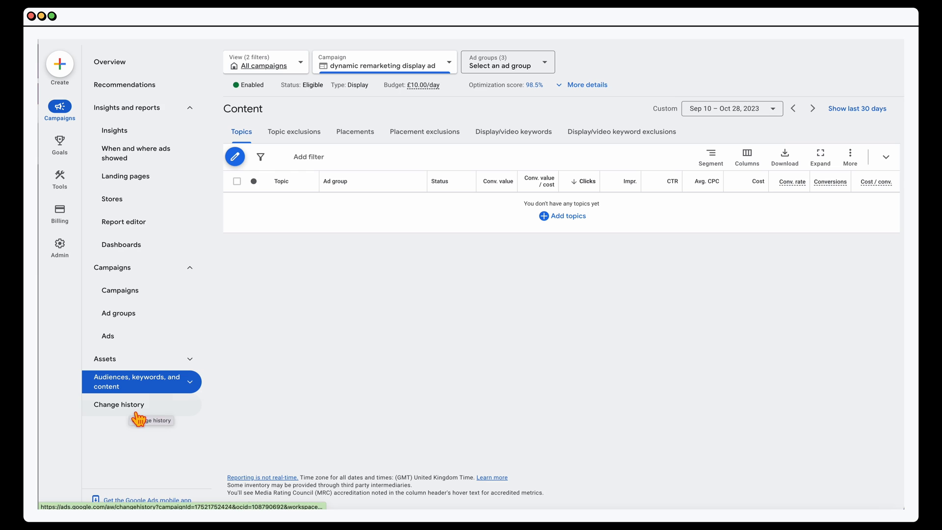
pyautogui.click(189, 107)
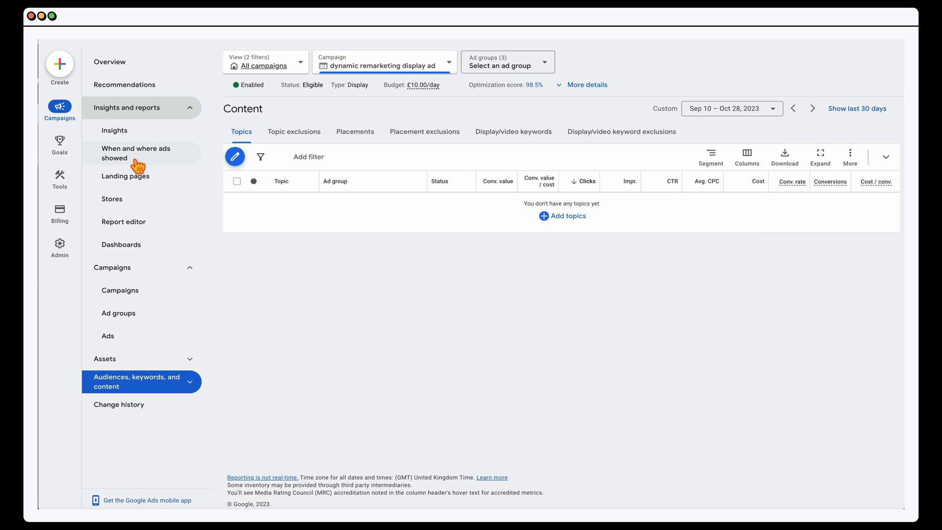
# Step: Open the Where ads showed placements report and show more rows per page
pyautogui.click(135, 152)
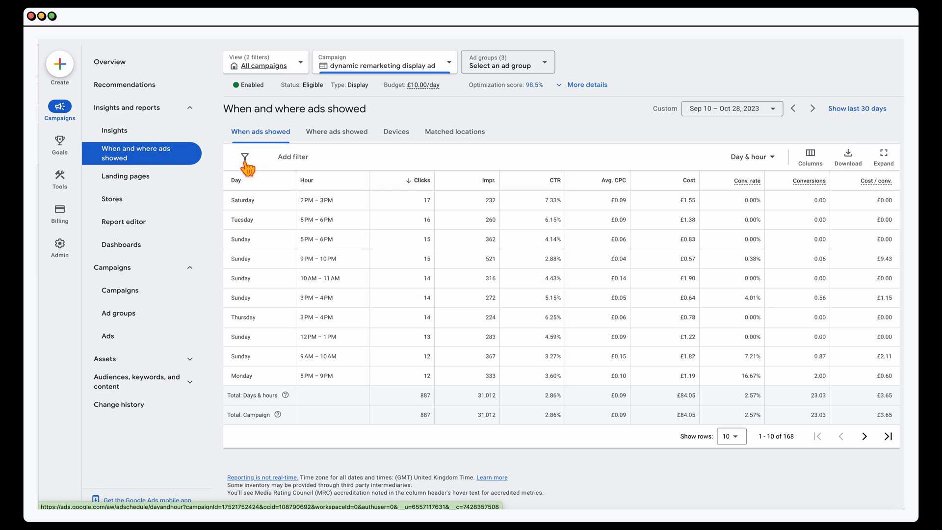
pyautogui.moveTo(337, 132)
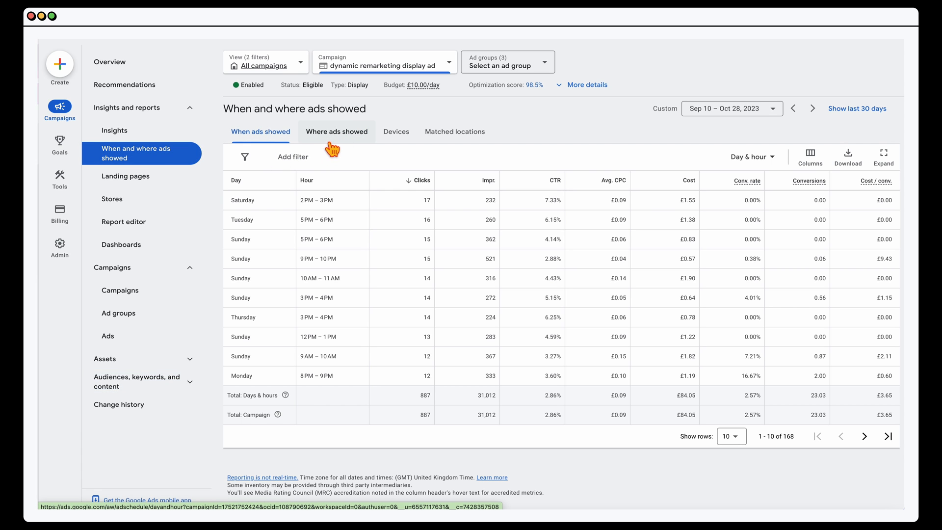
pyautogui.click(337, 131)
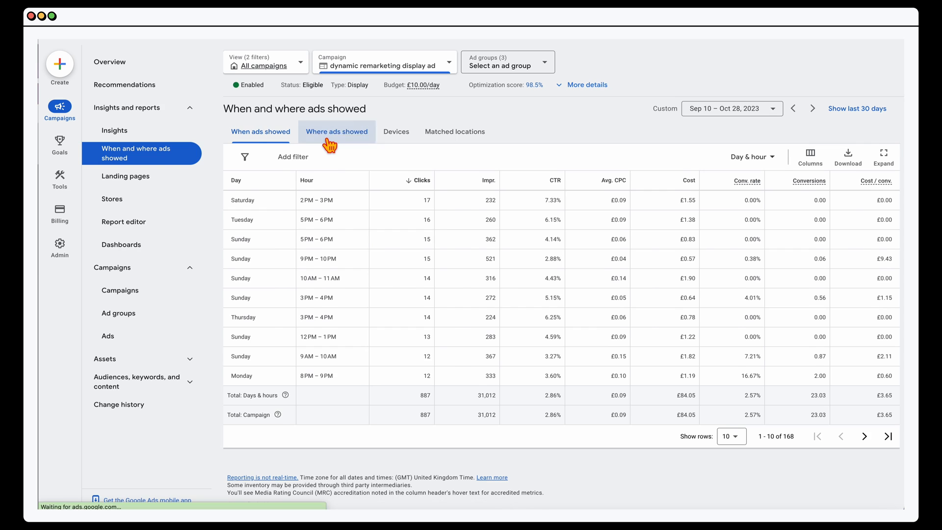
pyautogui.click(337, 132)
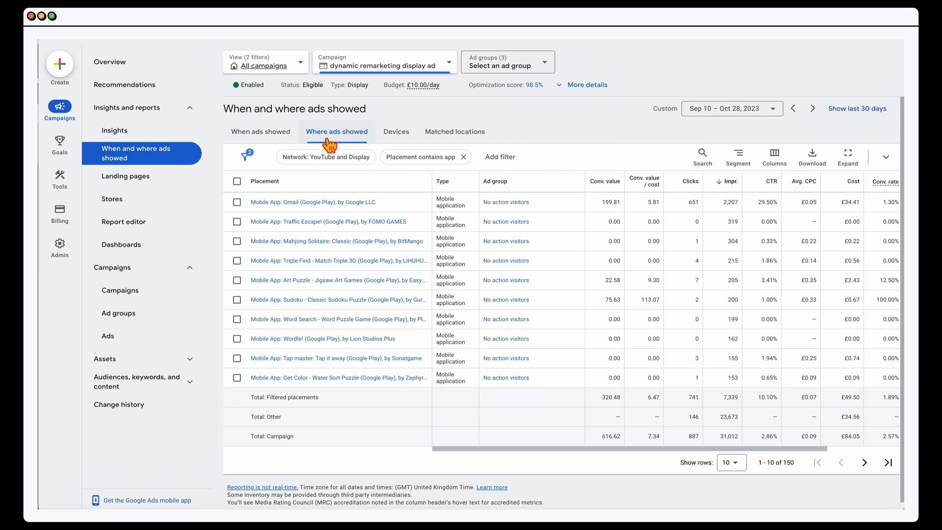
pyautogui.click(731, 463)
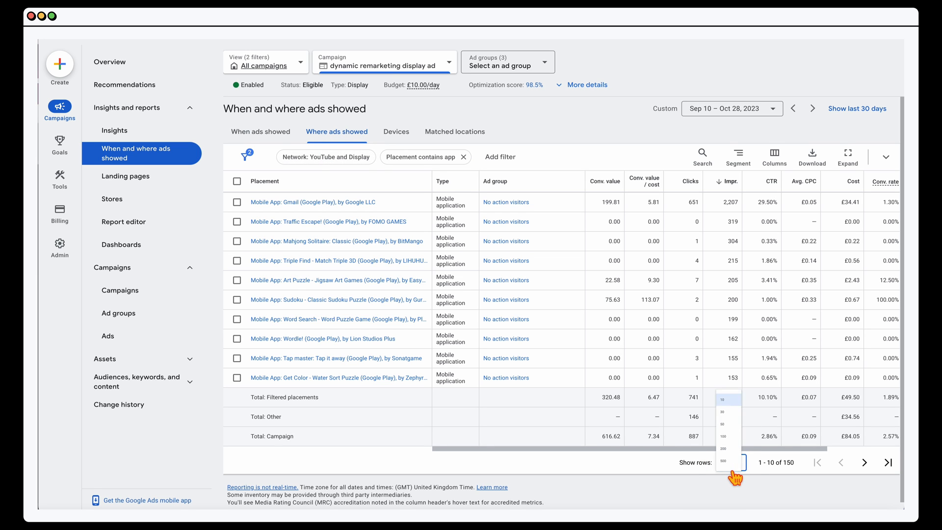
pyautogui.click(724, 449)
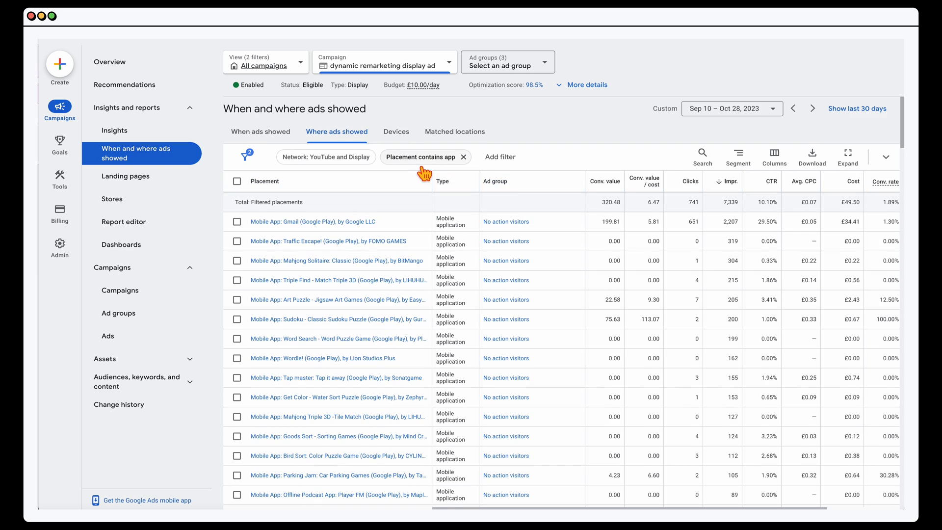
# Step: Replace the placement filter with a new 'Placement contains app' filter and apply it
pyautogui.click(421, 156)
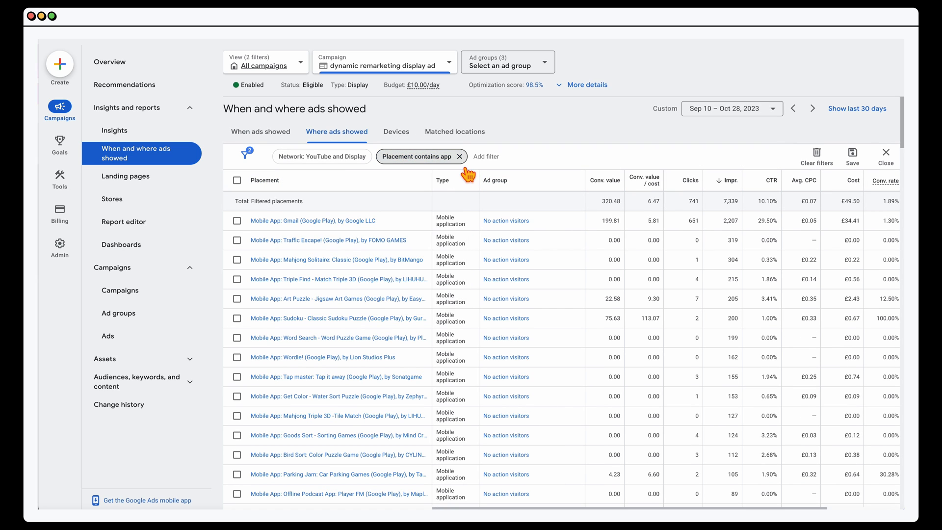
pyautogui.click(460, 156)
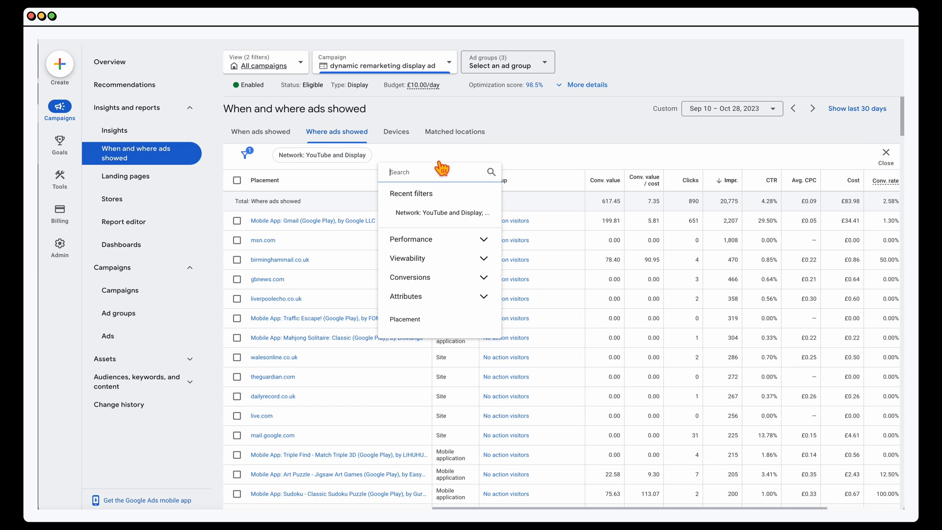
pyautogui.click(406, 319)
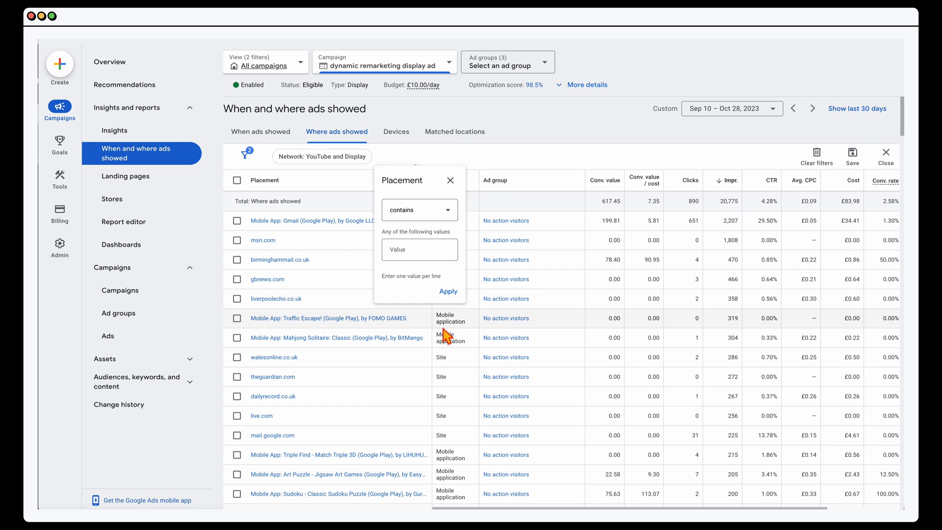
pyautogui.write('app')
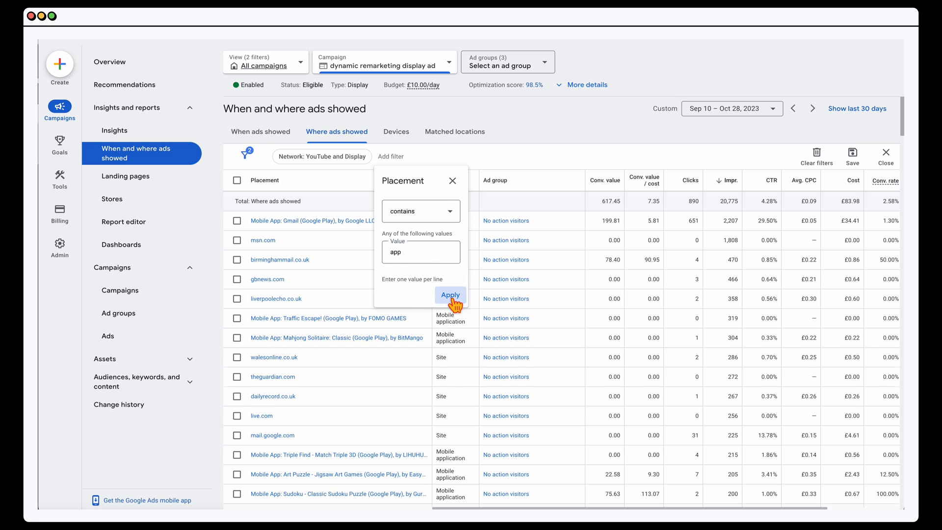
pyautogui.click(450, 295)
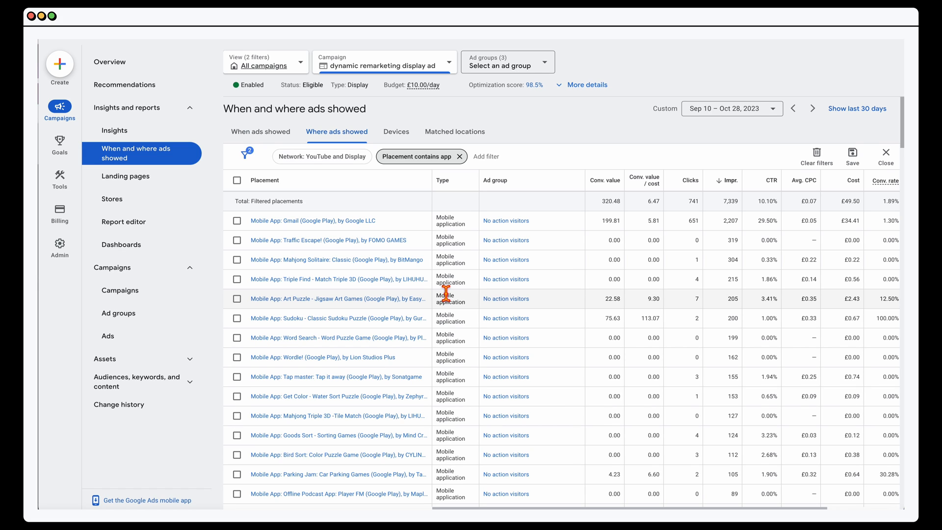
pyautogui.moveTo(669, 263)
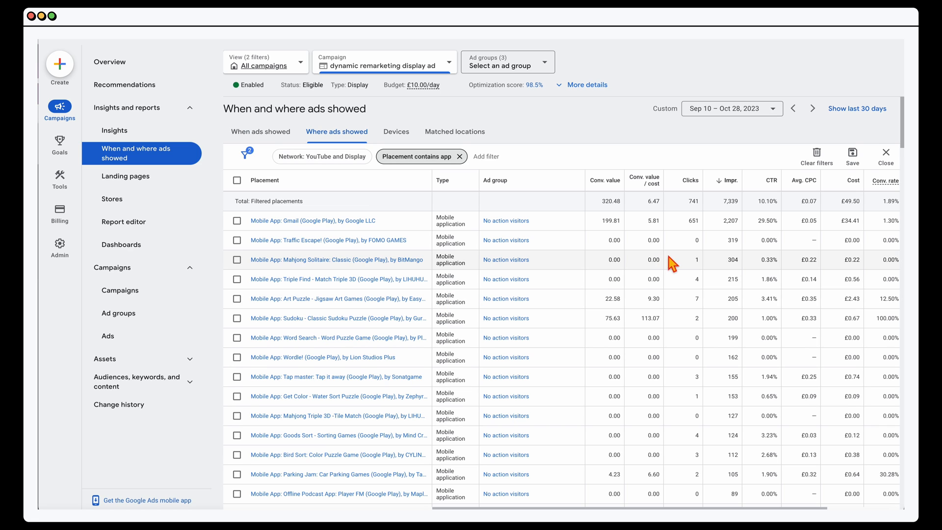
pyautogui.moveTo(808, 198)
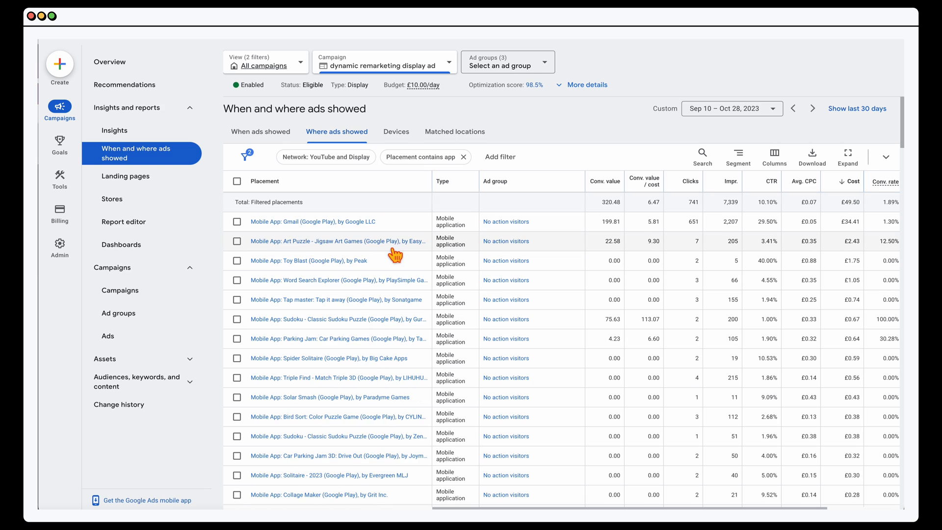
pyautogui.moveTo(351, 255)
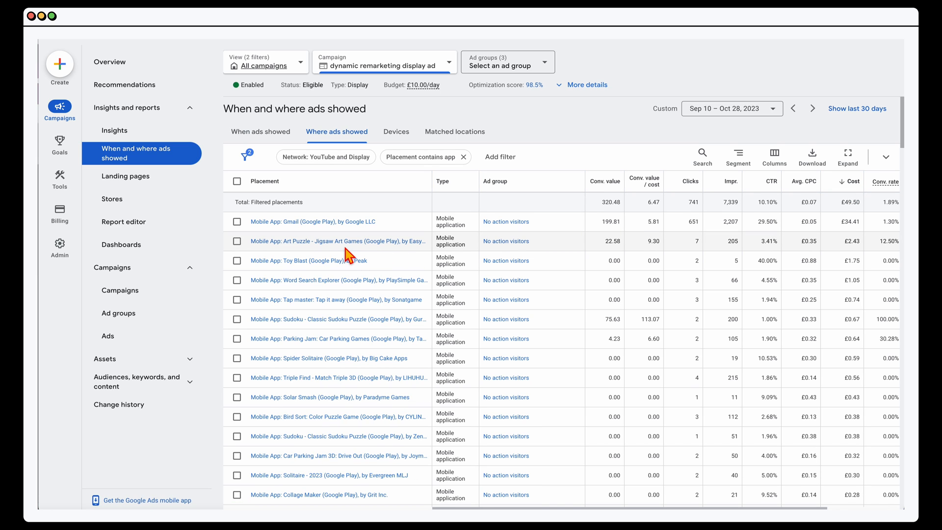
pyautogui.moveTo(376, 263)
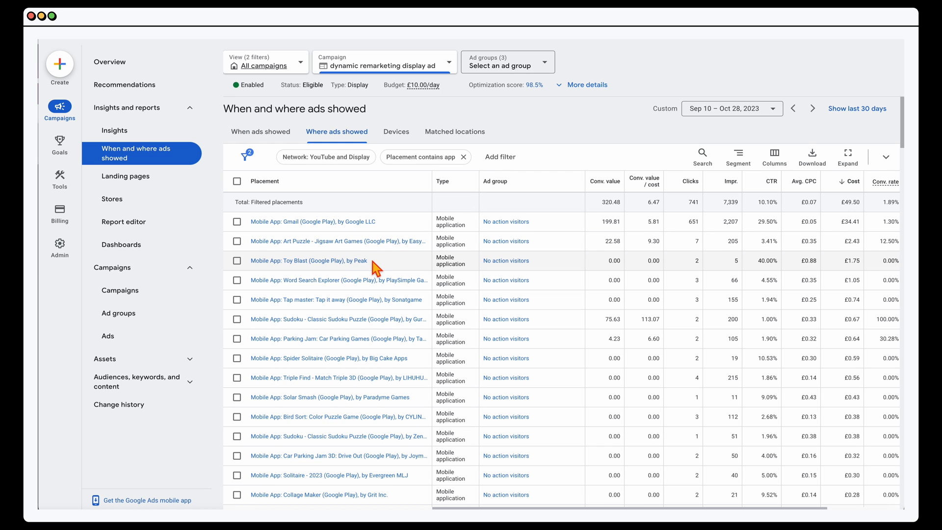
# Step: Select Toy Blast, Word Search Explorer and Tap master, then exclude them from the campaign
pyautogui.click(236, 181)
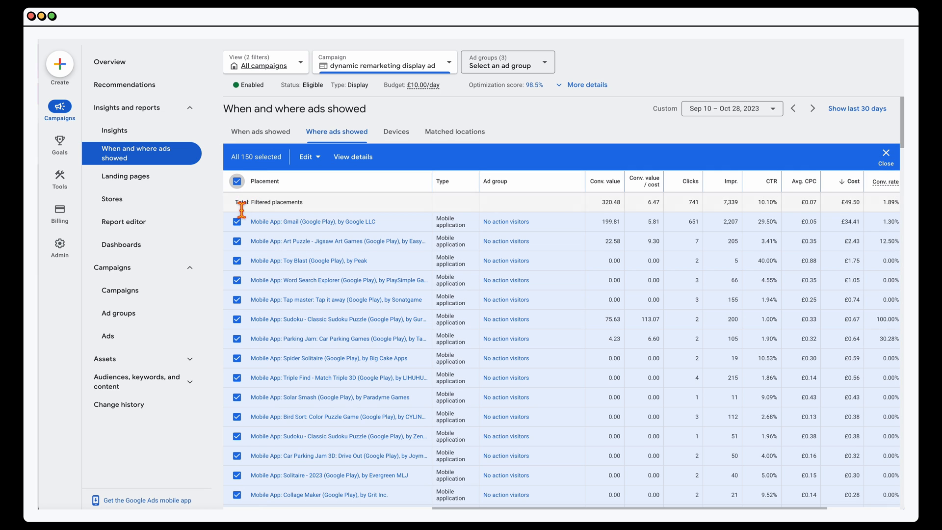
pyautogui.moveTo(244, 198)
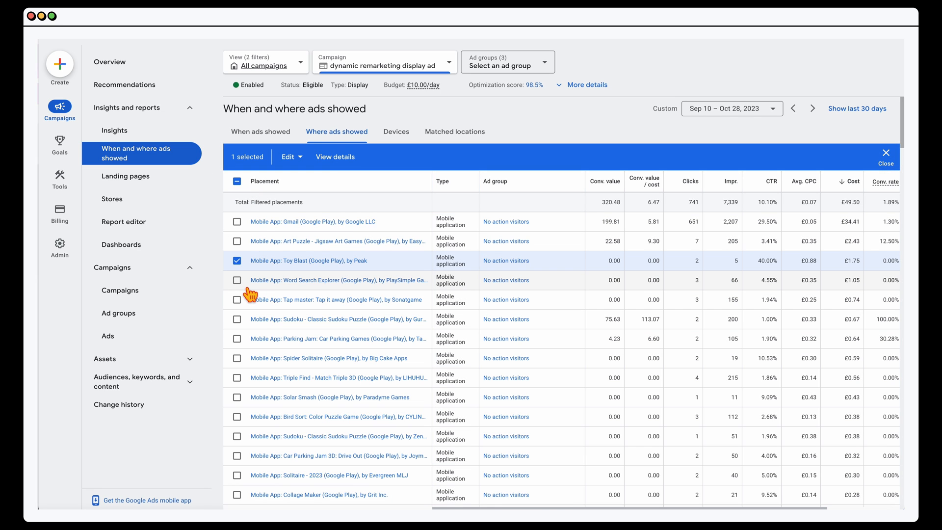
pyautogui.click(236, 280)
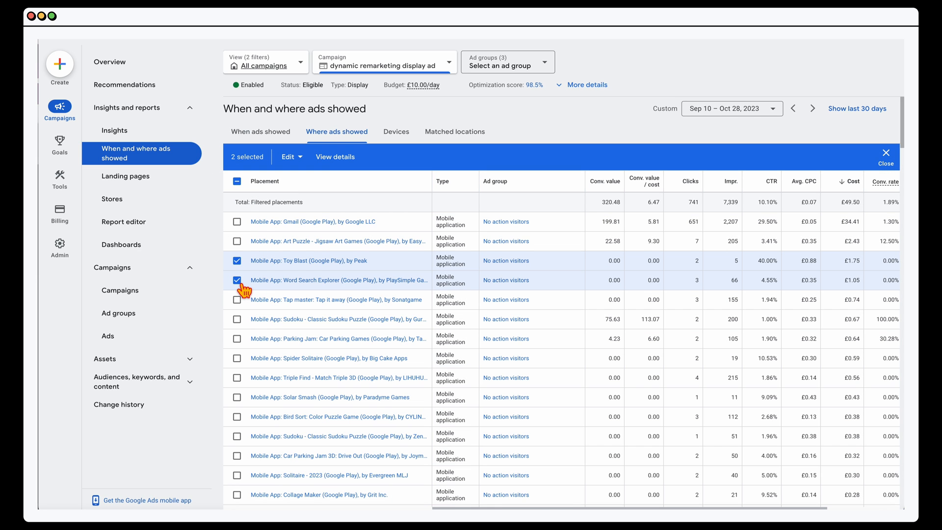
pyautogui.scroll(-3)
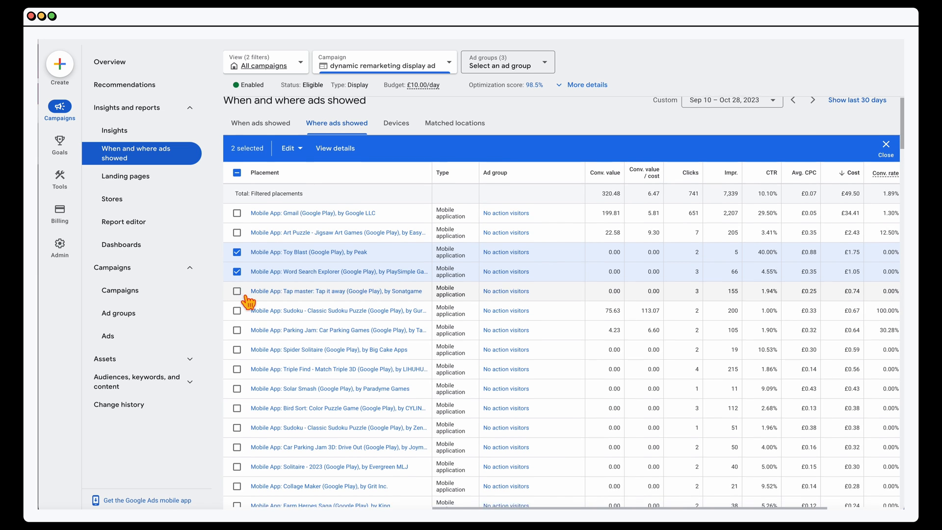
pyautogui.click(236, 292)
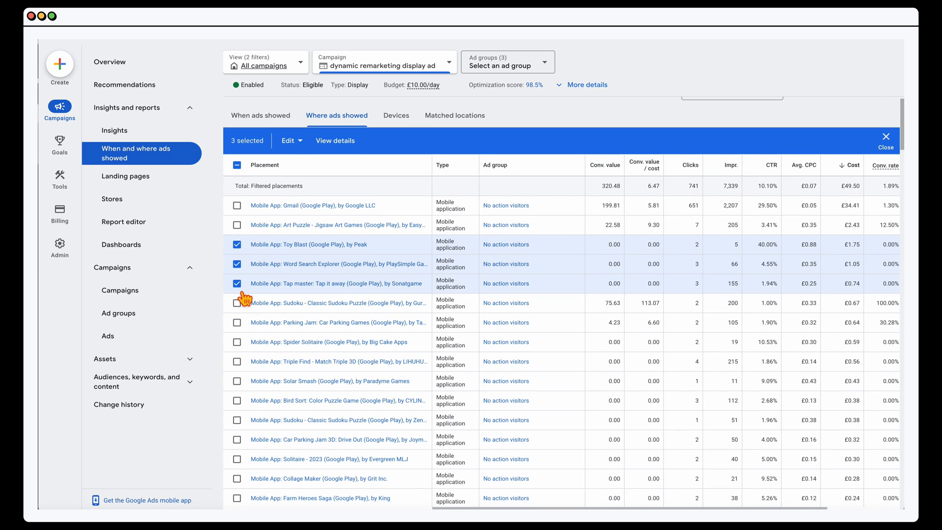
pyautogui.moveTo(298, 156)
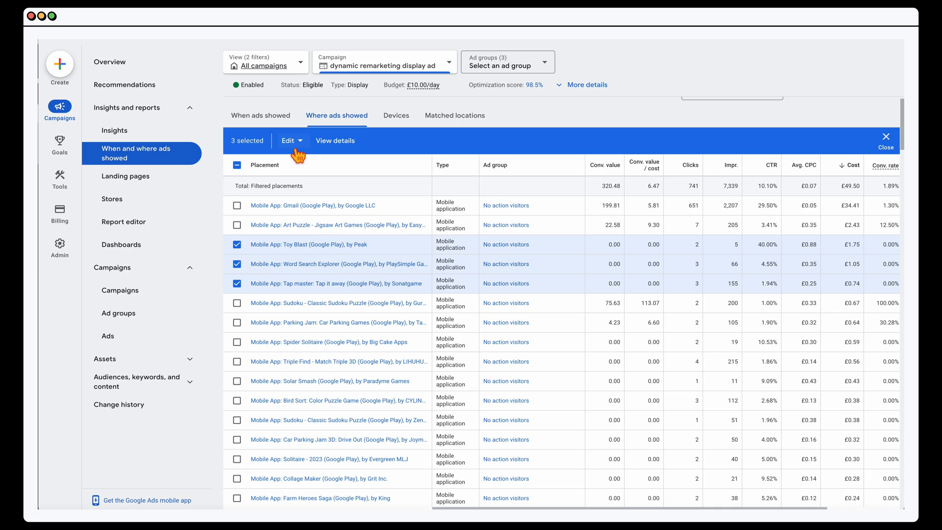
pyautogui.click(290, 141)
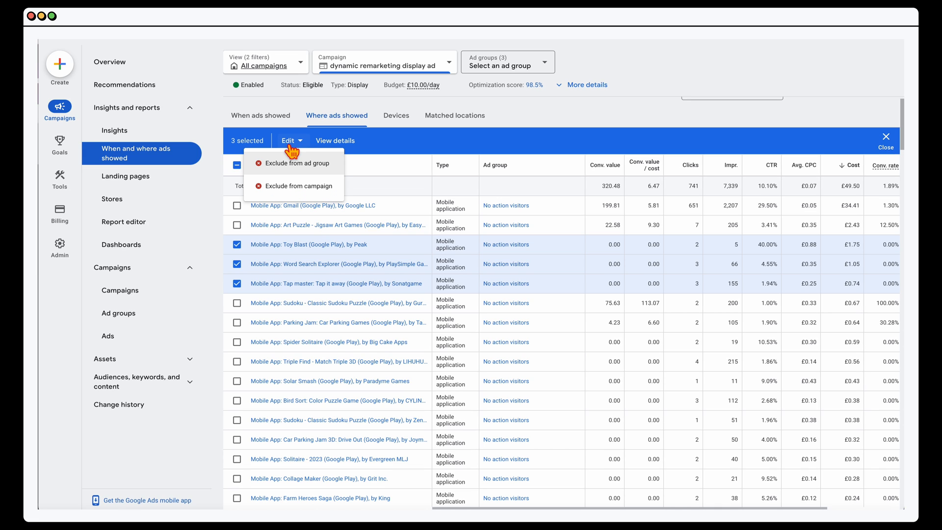
pyautogui.moveTo(295, 163)
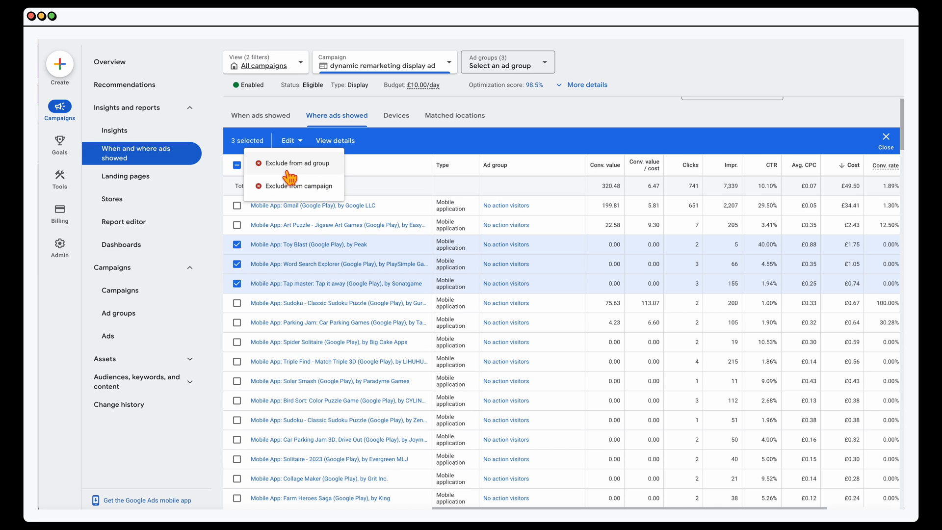
pyautogui.moveTo(297, 195)
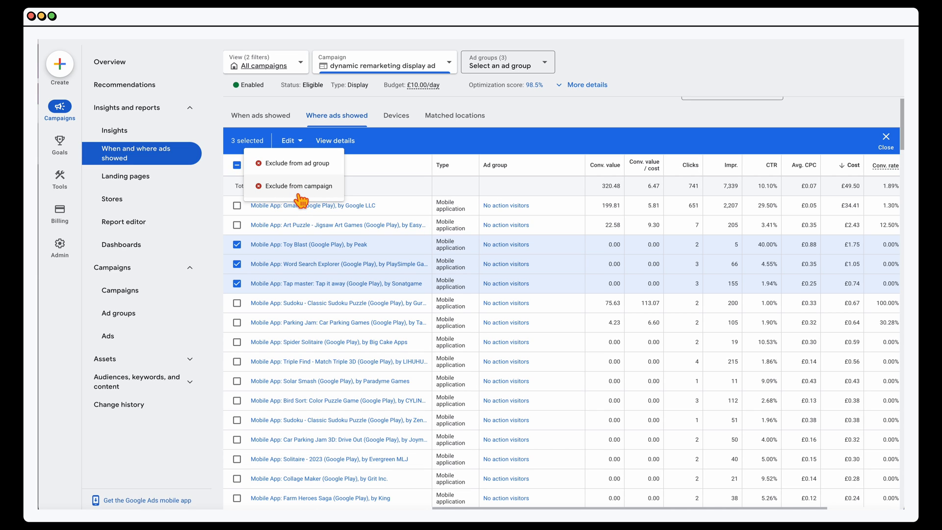
pyautogui.moveTo(297, 185)
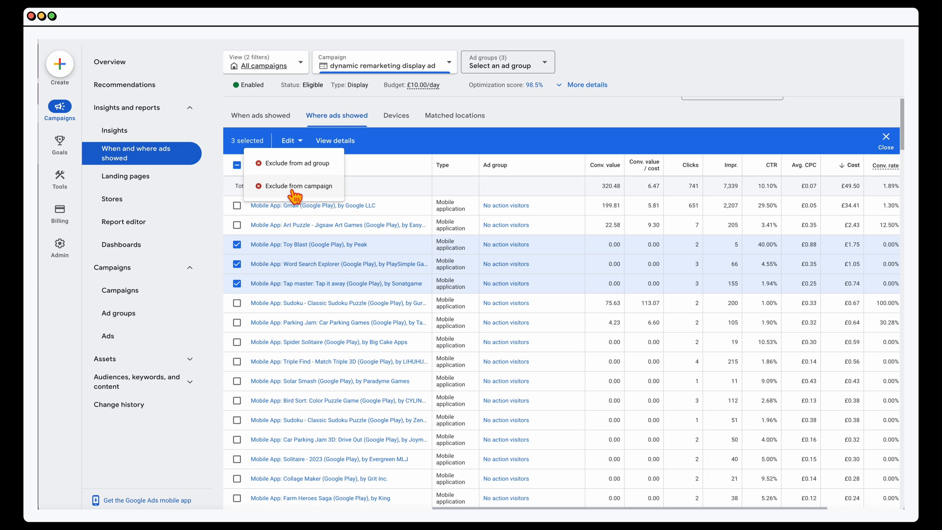
pyautogui.click(301, 186)
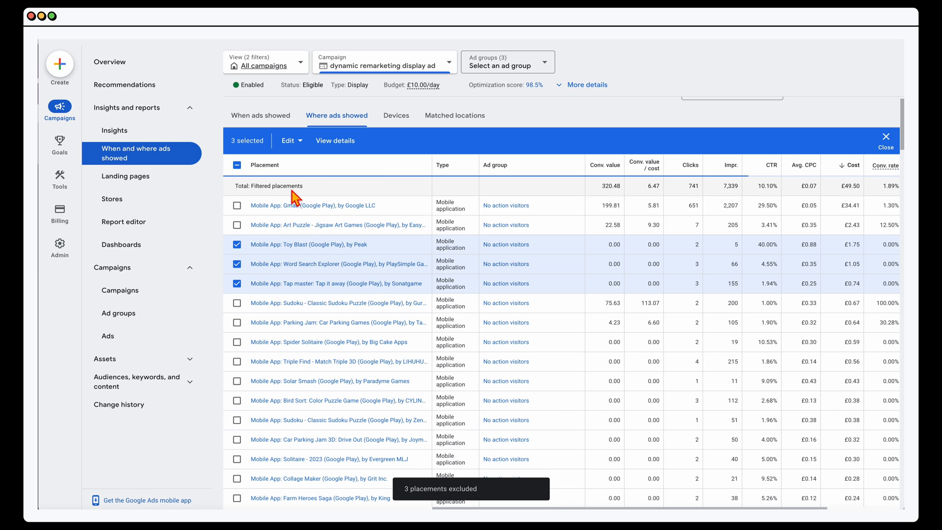
pyautogui.moveTo(410, 501)
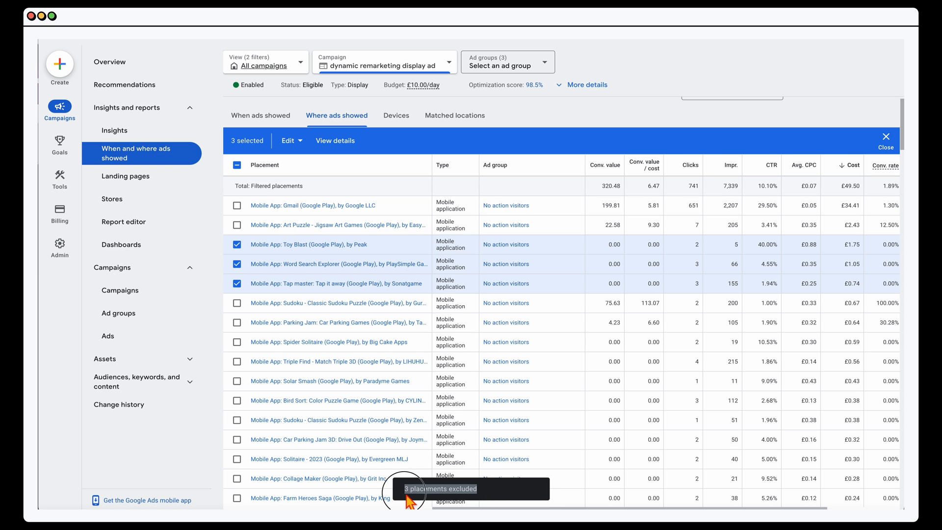
pyautogui.moveTo(249, 275)
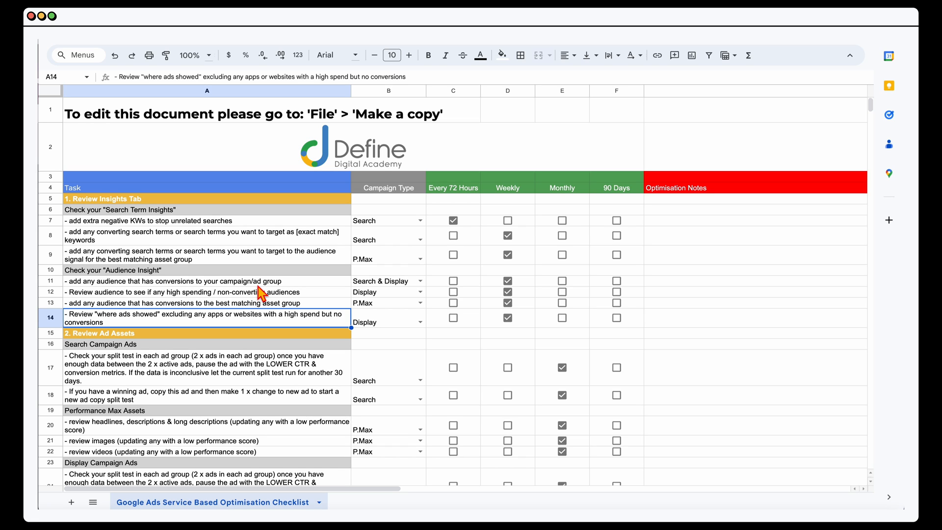
pyautogui.moveTo(139, 332)
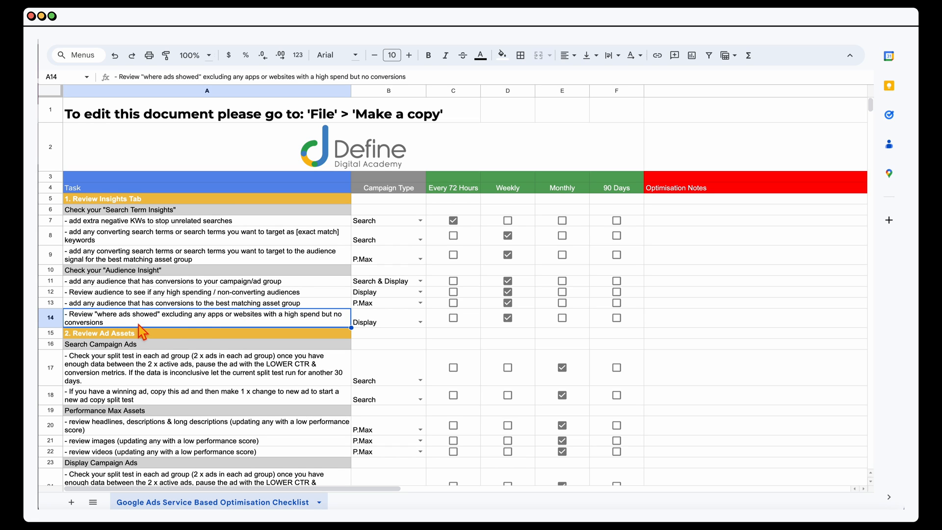
pyautogui.moveTo(167, 326)
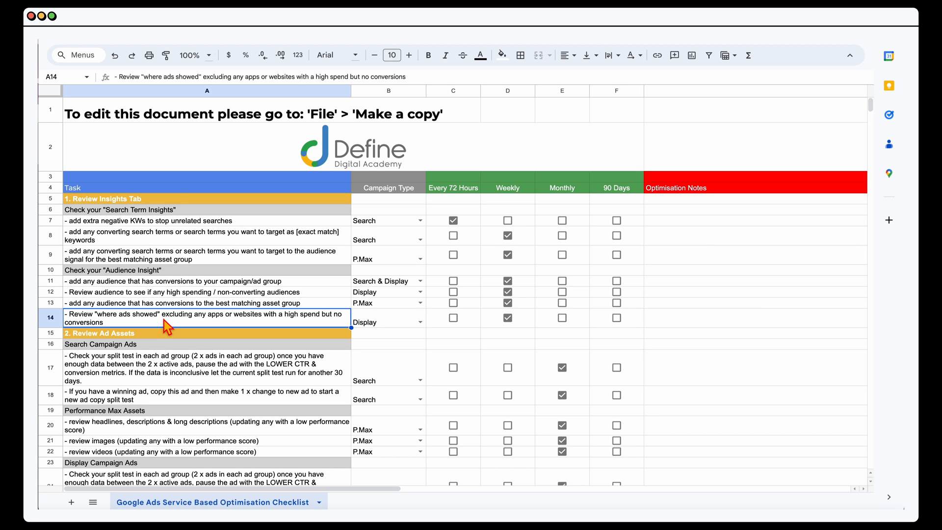
pyautogui.scroll(-3)
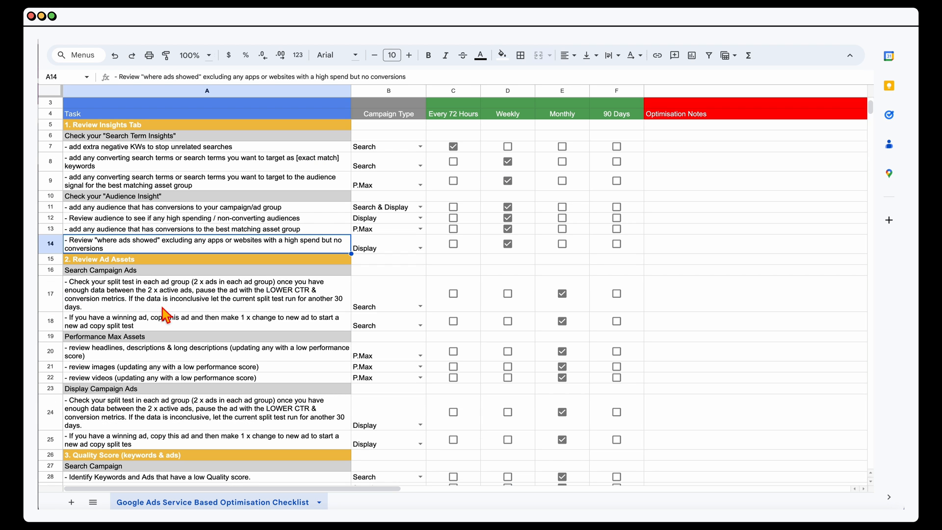
pyautogui.scroll(-3)
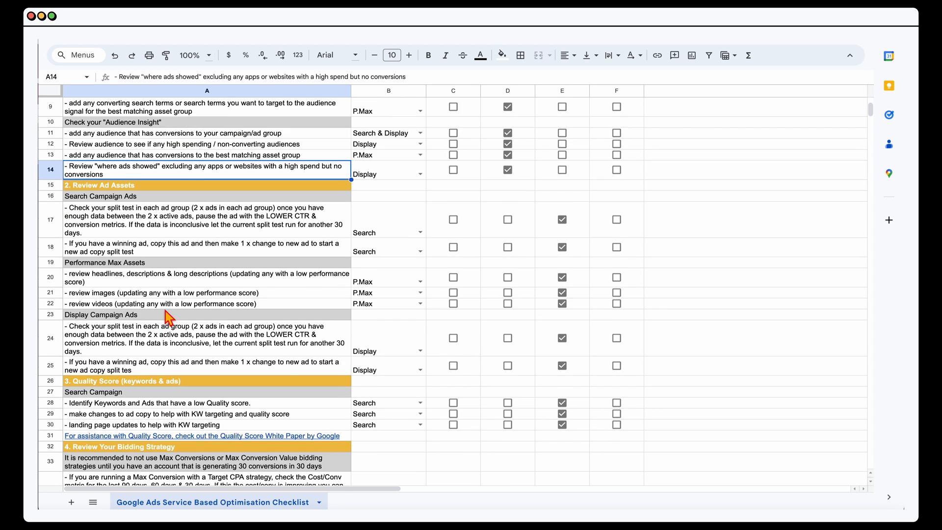
pyautogui.scroll(3)
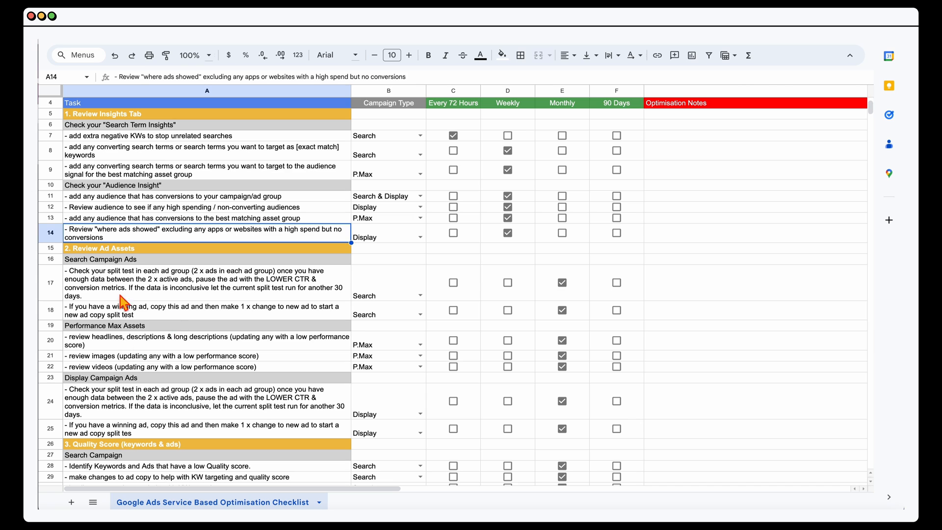
pyautogui.click(207, 402)
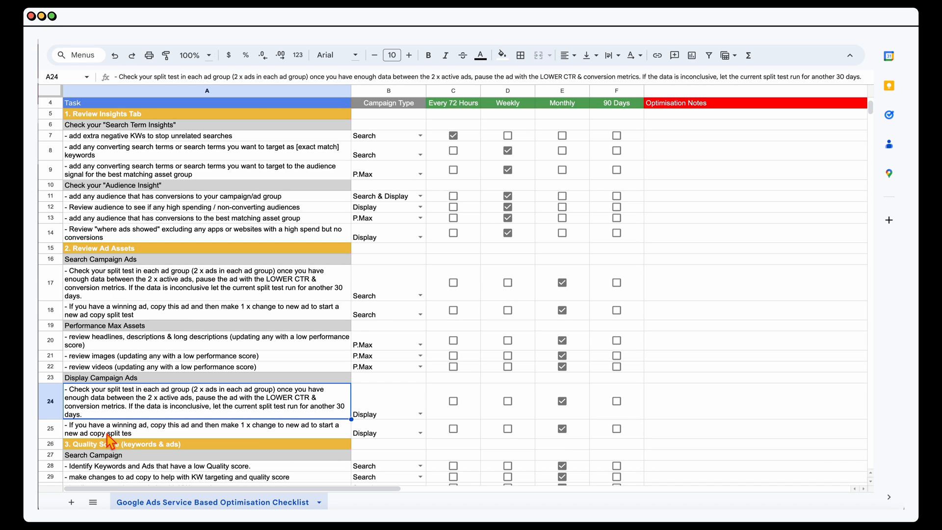
pyautogui.click(206, 429)
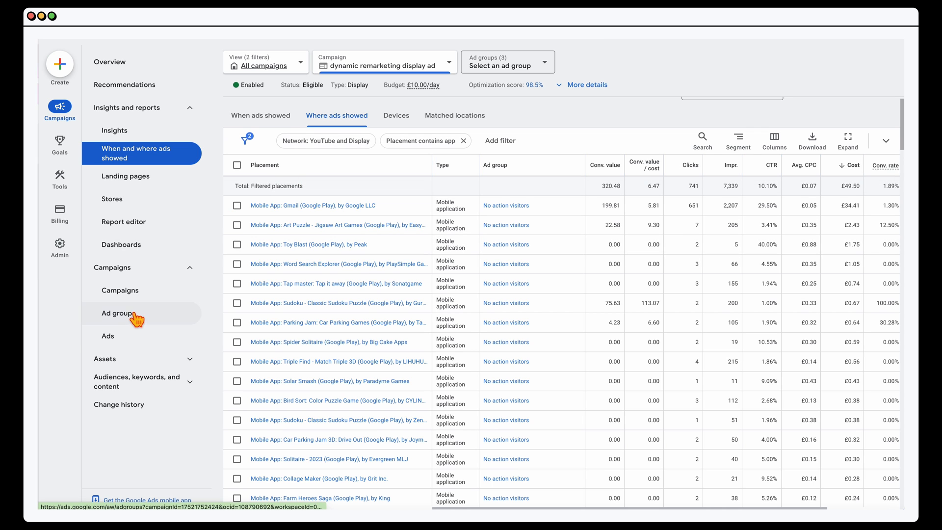
# Step: Open the No action visitors ad group and select its single responsive display ad
pyautogui.click(118, 313)
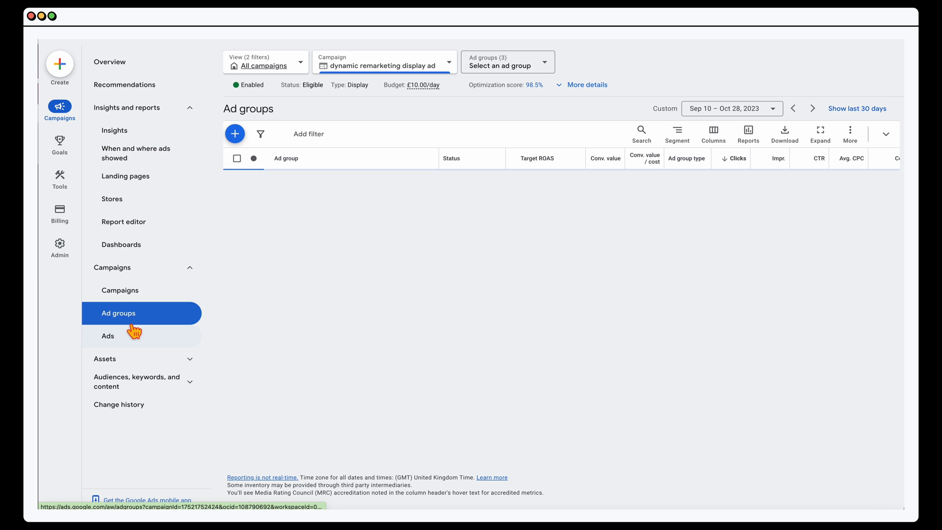
pyautogui.click(118, 313)
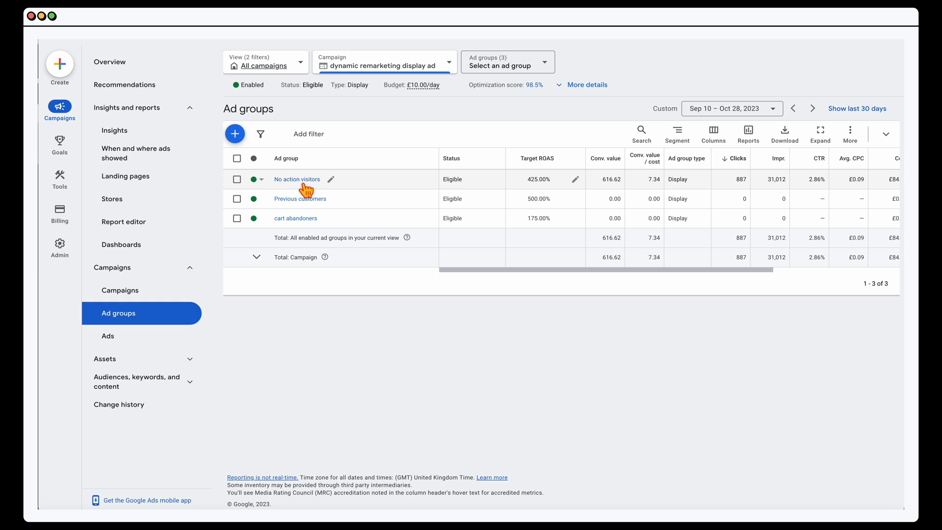
pyautogui.click(297, 179)
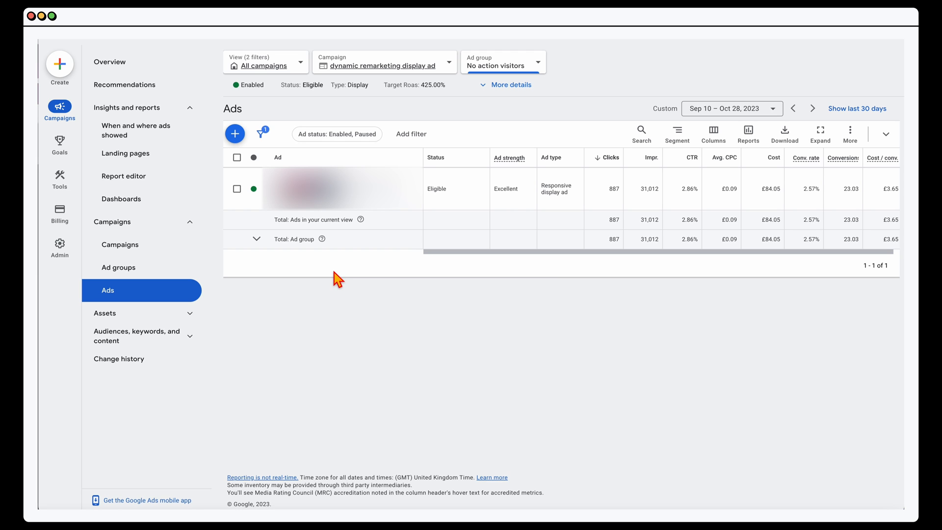
pyautogui.moveTo(349, 247)
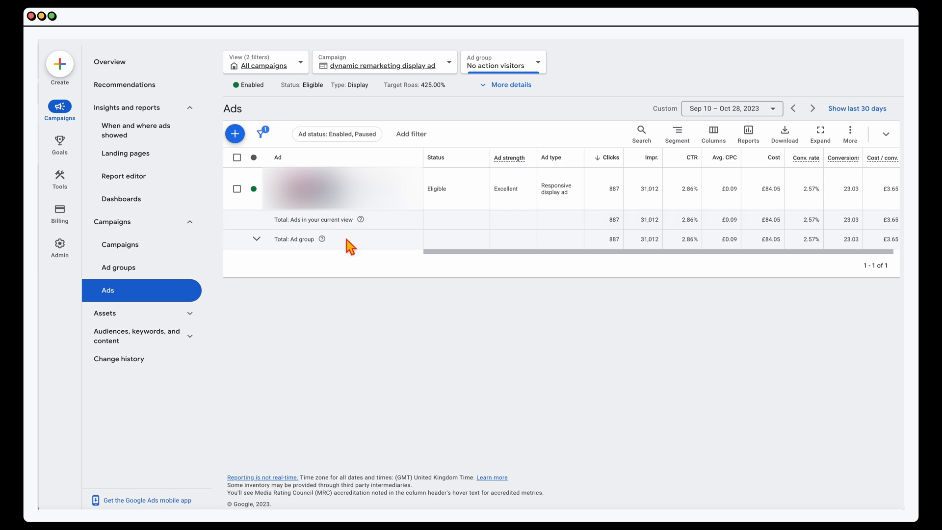
pyautogui.click(291, 133)
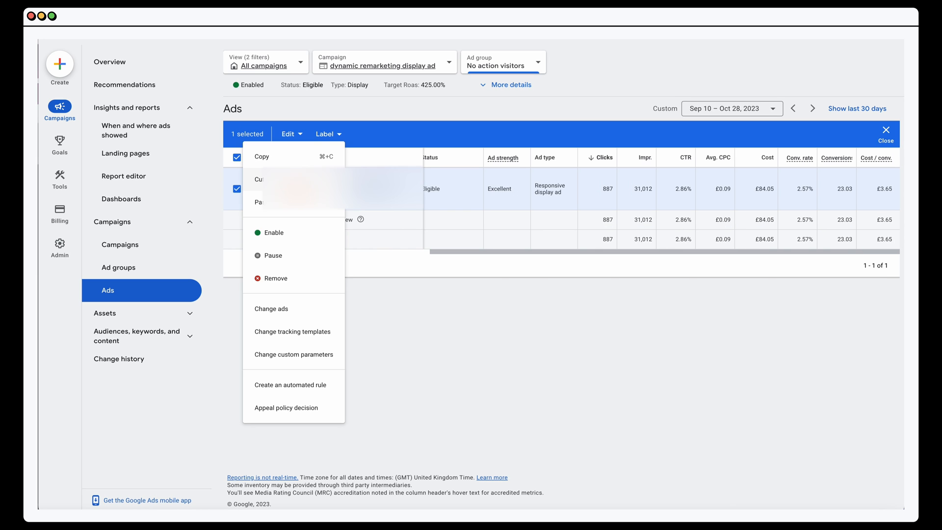
# Step: Copy the responsive display ad and bring up the paste options for No action visitors
pyautogui.click(262, 156)
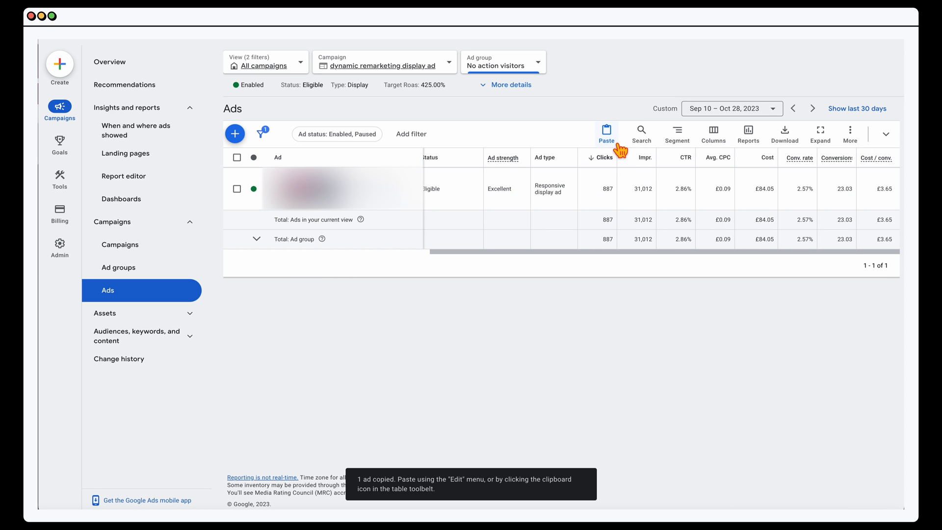
pyautogui.click(605, 129)
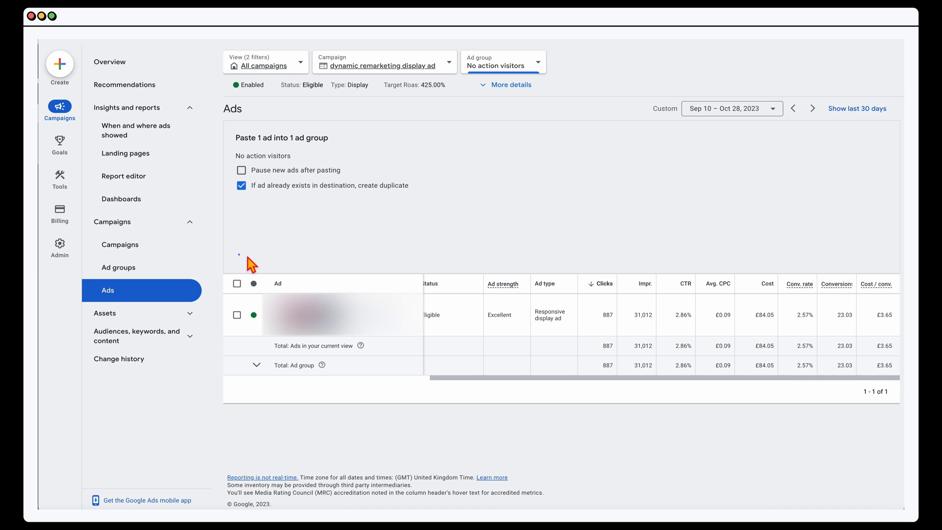
pyautogui.click(605, 129)
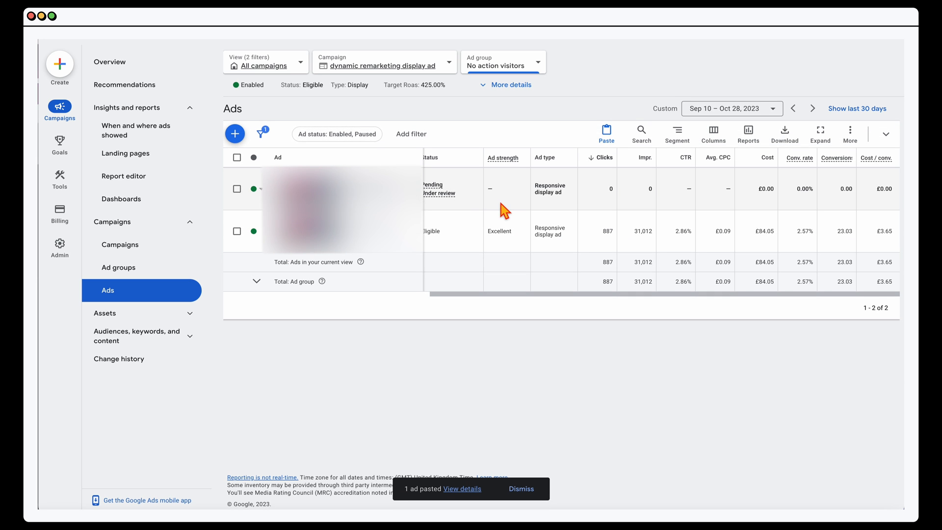
pyautogui.moveTo(624, 231)
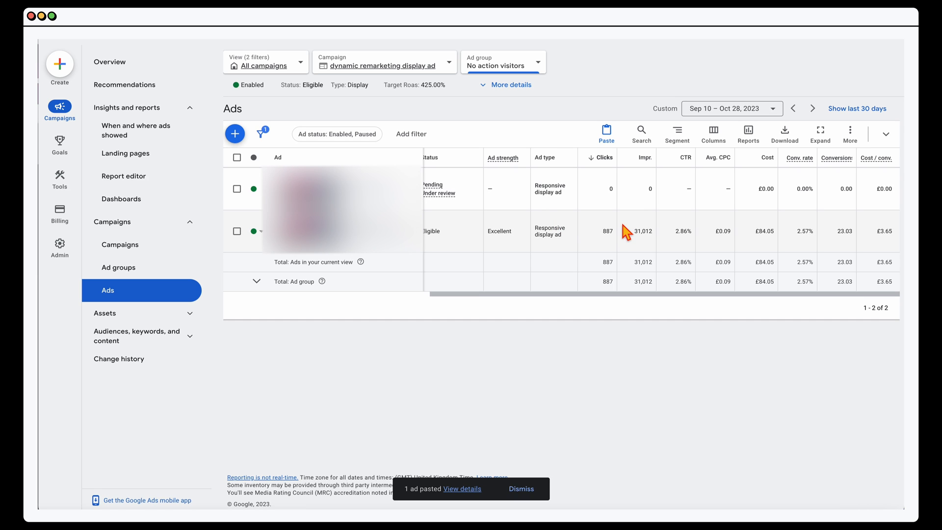
pyautogui.moveTo(604, 230)
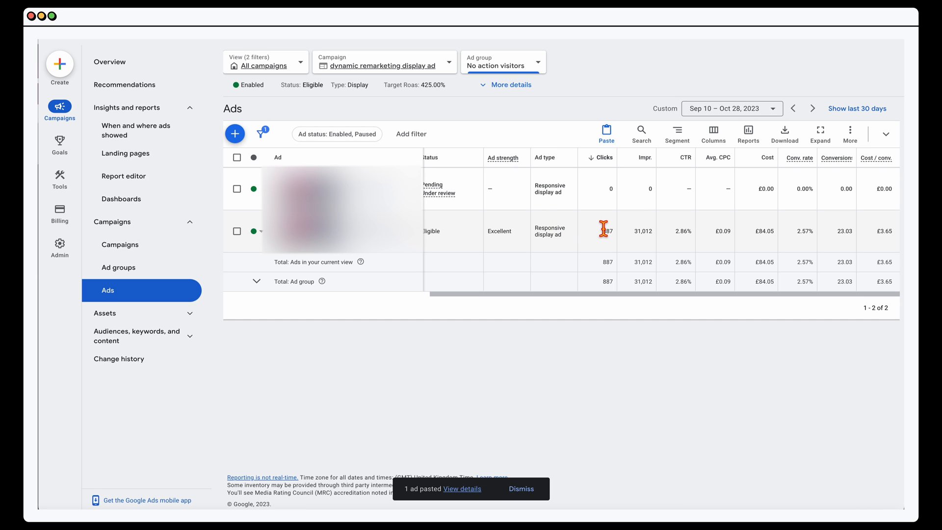
pyautogui.moveTo(808, 236)
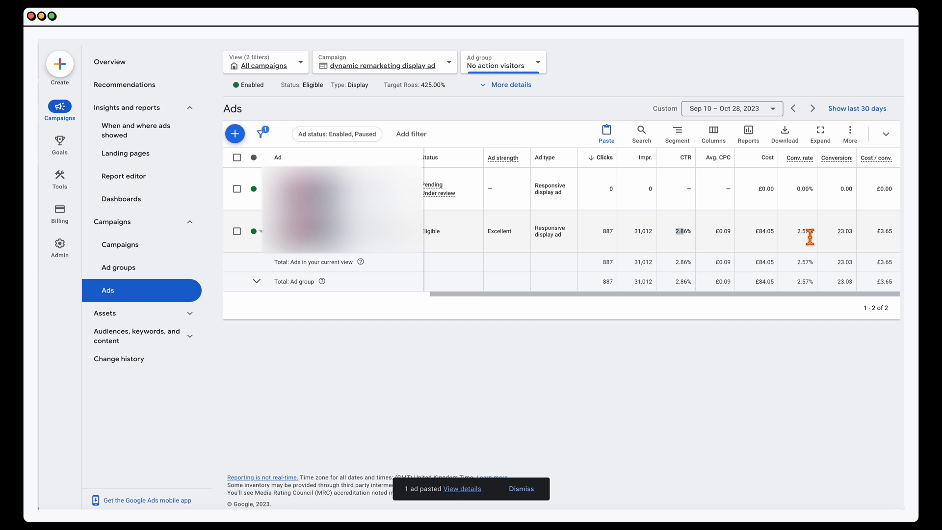
pyautogui.moveTo(809, 231)
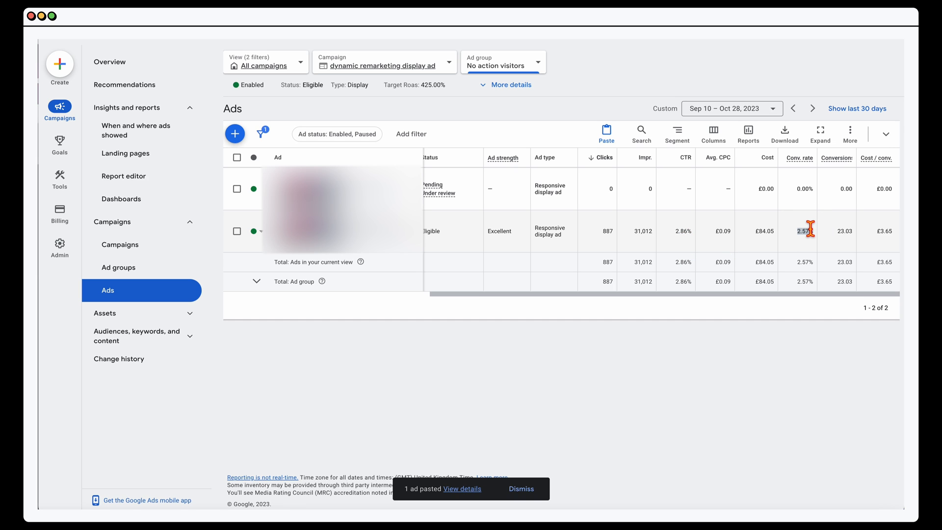
pyautogui.moveTo(576, 208)
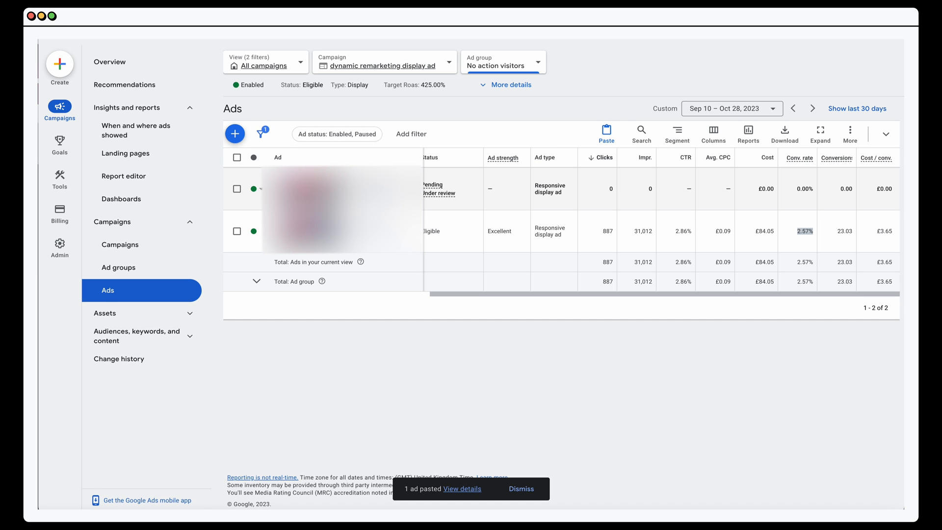
# Step: Open the new pending duplicate ad listed beside the original 2.57%-converting ad
pyautogui.click(422, 203)
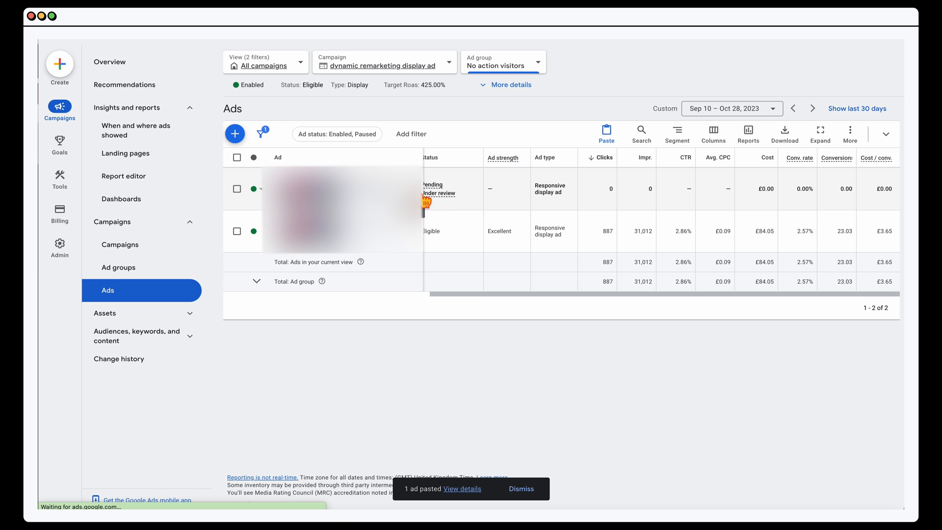